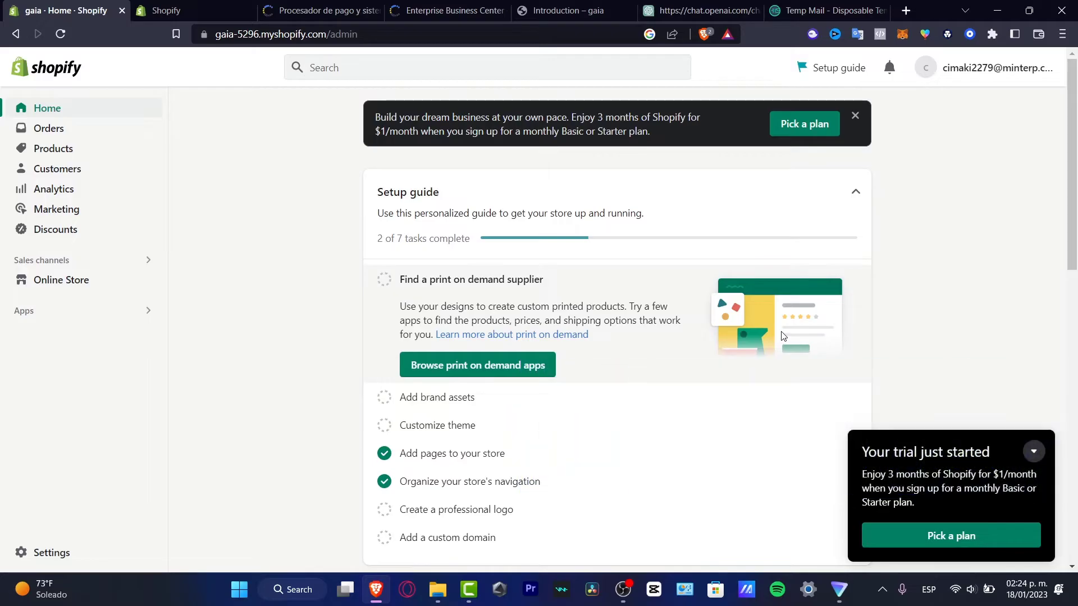
# Step: Collapse the trial notice and close the extra Shopify login tab, back on admin home
pyautogui.click(1033, 451)
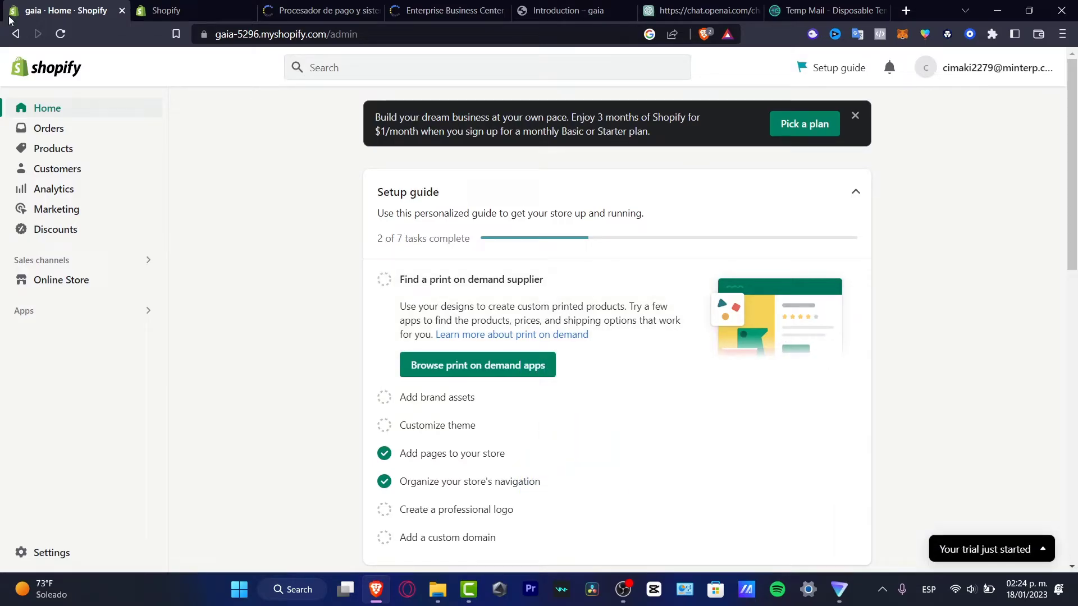
pyautogui.click(168, 11)
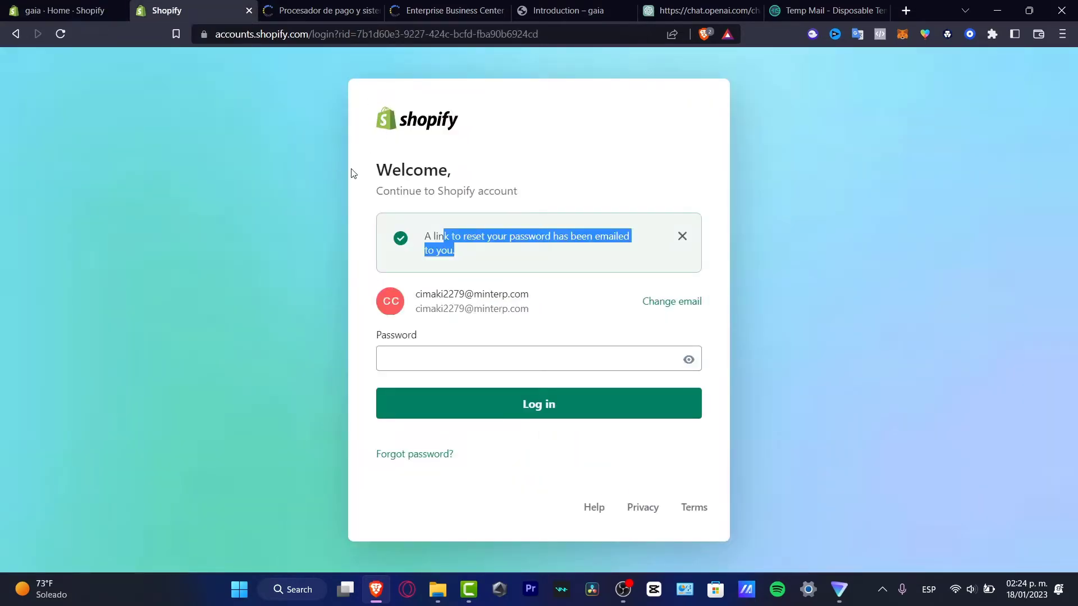
pyautogui.click(538, 403)
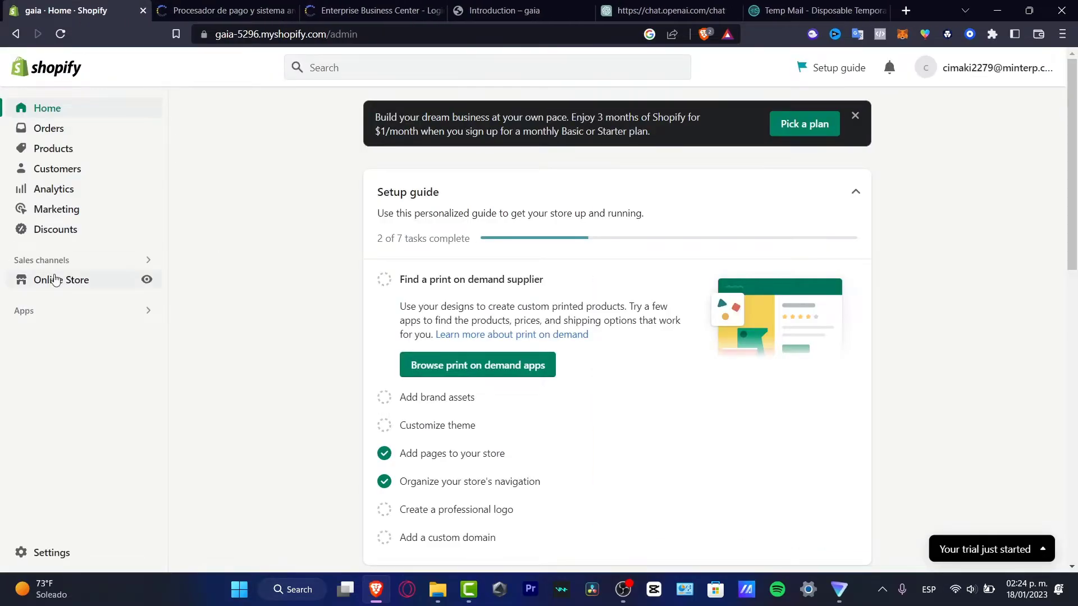
# Step: From the Themes page with Dawn current, visit the Theme Store in a new tab
pyautogui.click(62, 280)
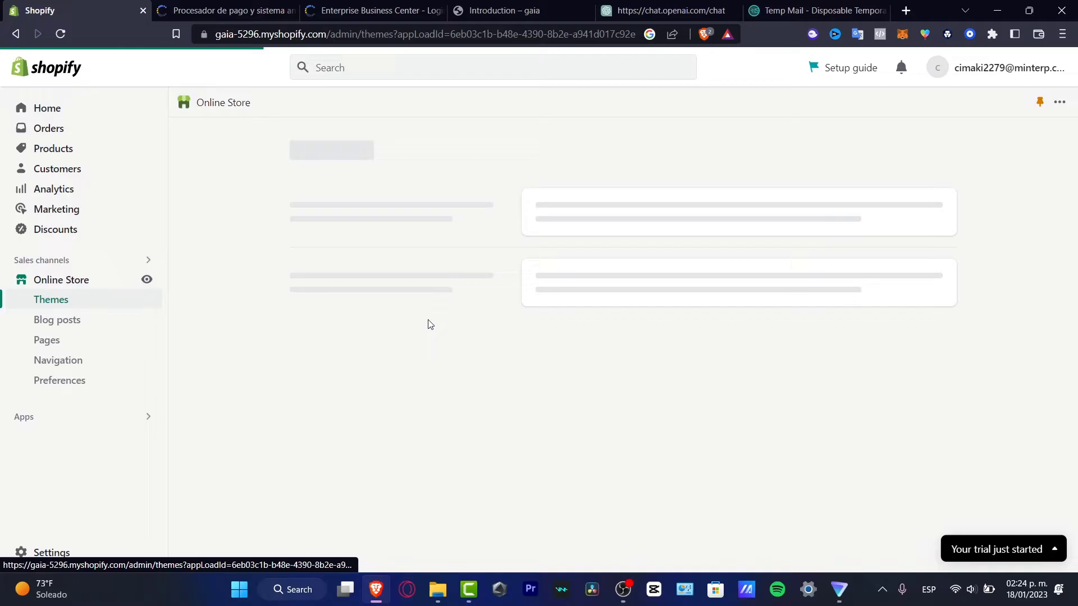
pyautogui.moveTo(781, 227)
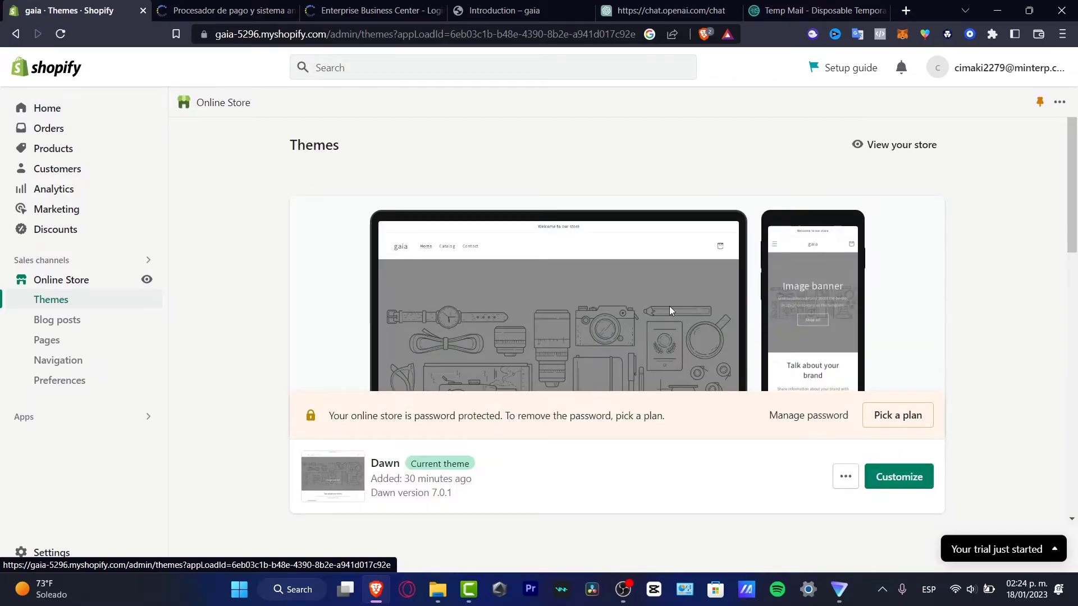
pyautogui.moveTo(88, 290)
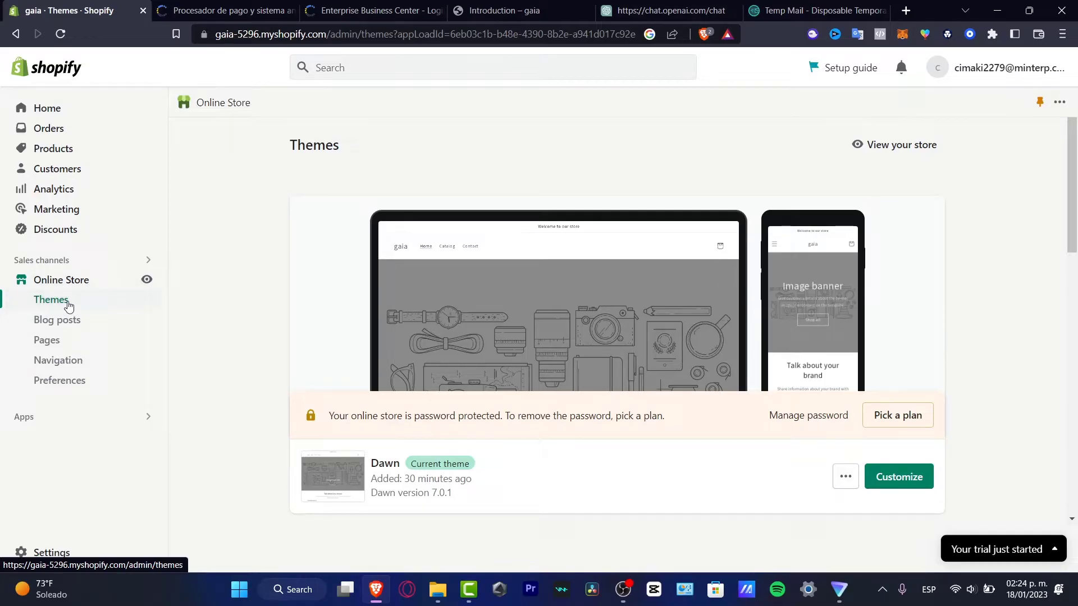
pyautogui.scroll(-3)
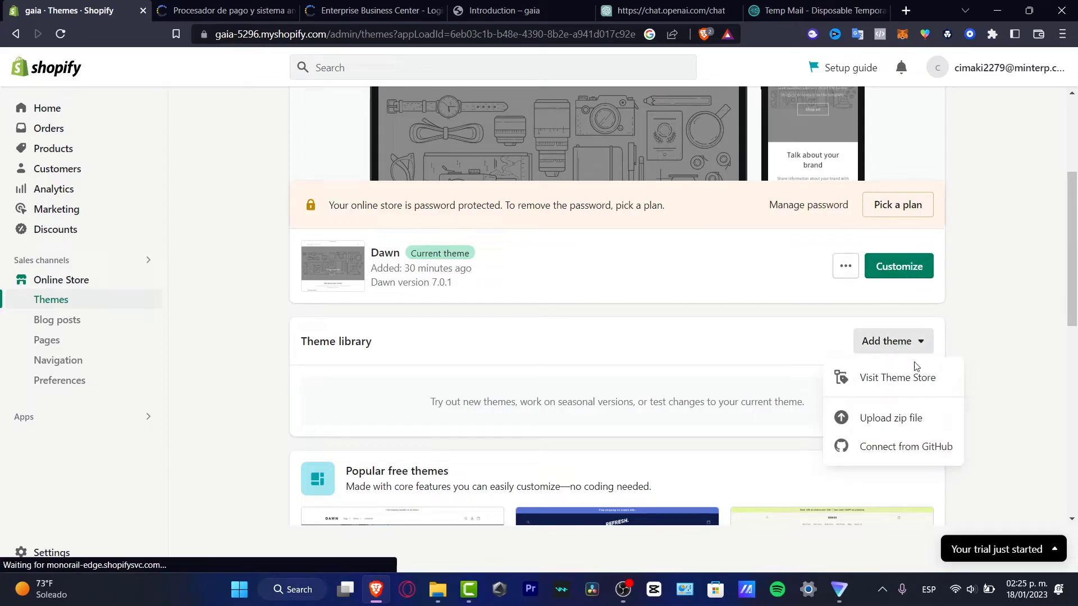
pyautogui.click(897, 376)
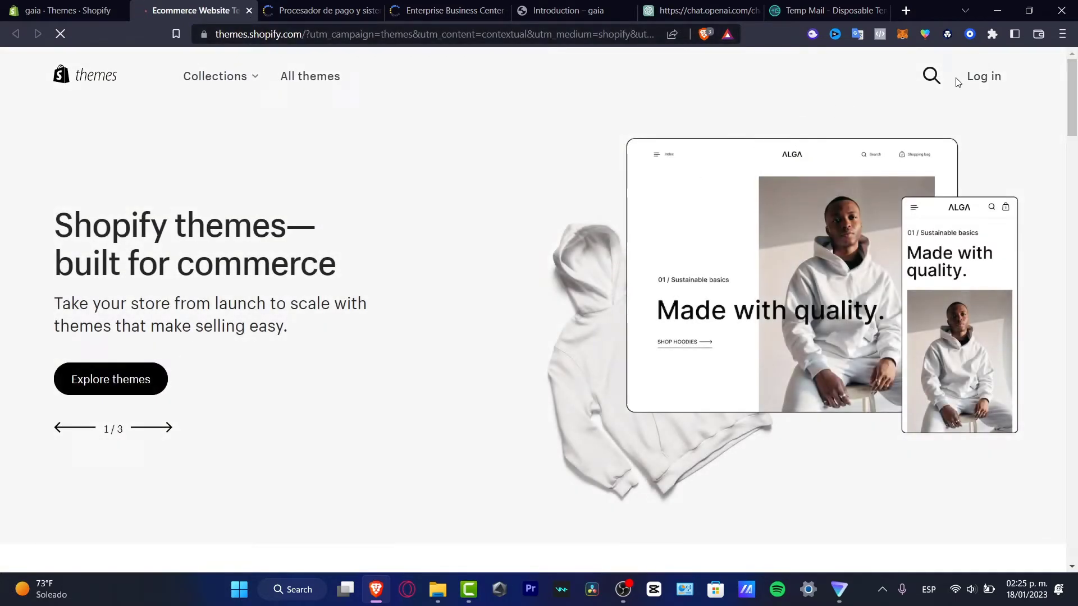
# Step: Search 'countdown', filter by the Countdown timer feature, and browse the 24 paid themes
pyautogui.click(931, 76)
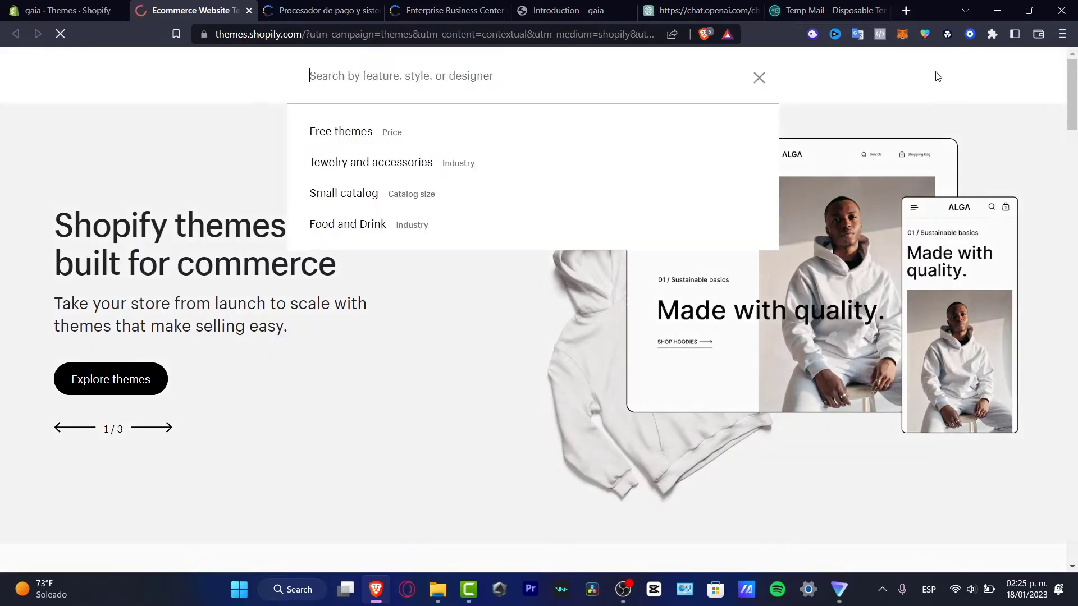
pyautogui.write('count')
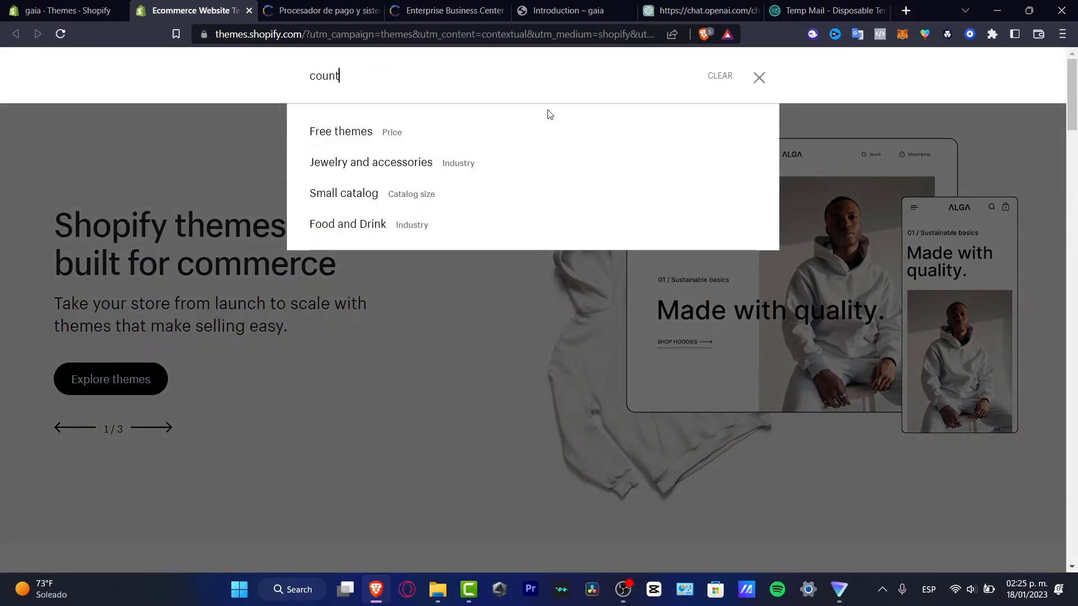
pyautogui.write('down')
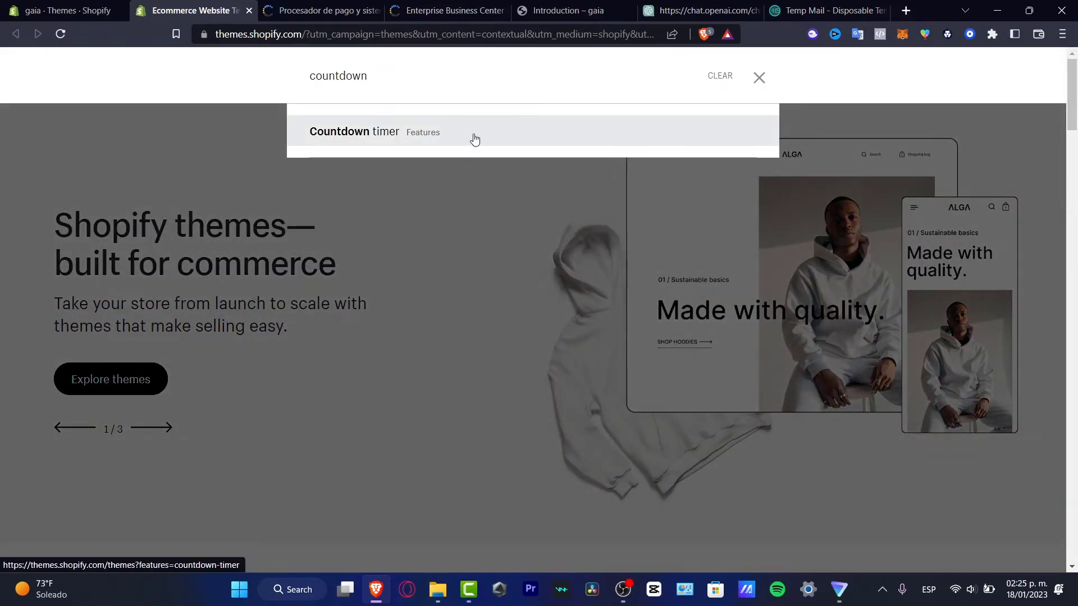
pyautogui.click(354, 132)
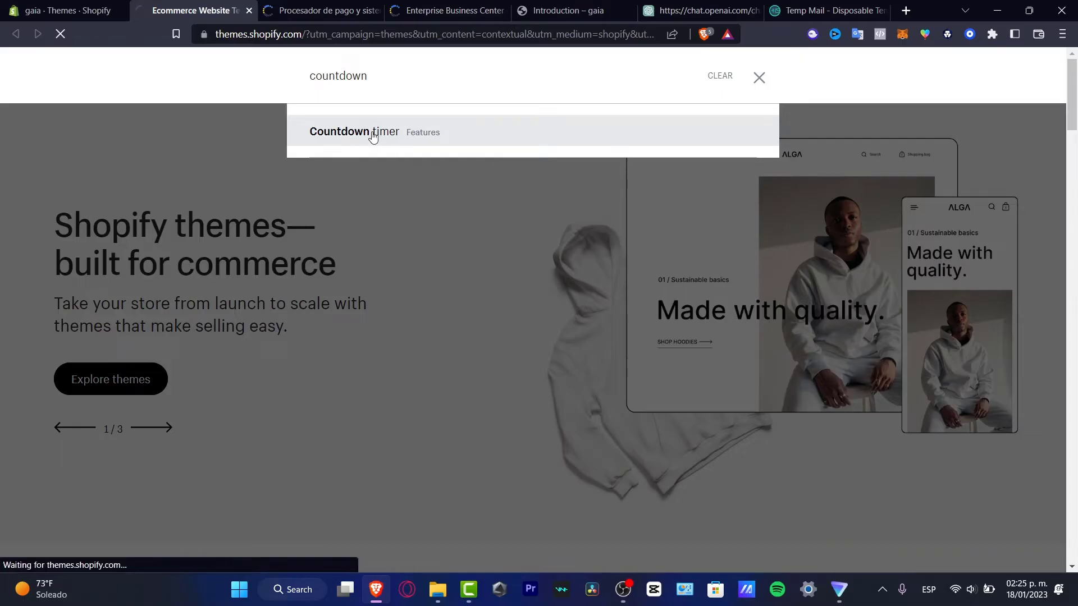
pyautogui.click(354, 131)
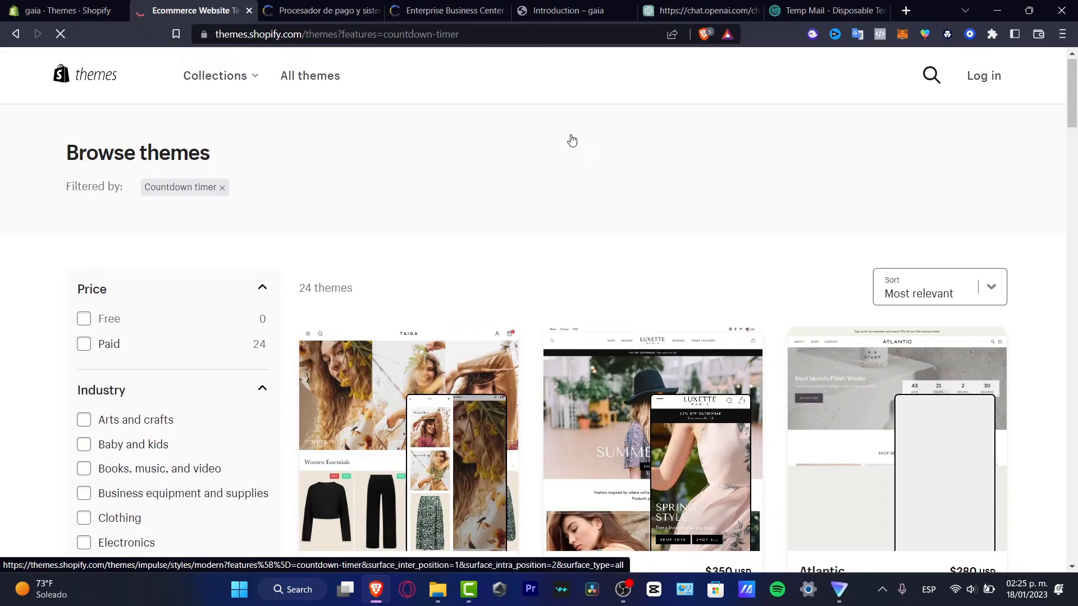
pyautogui.scroll(-3)
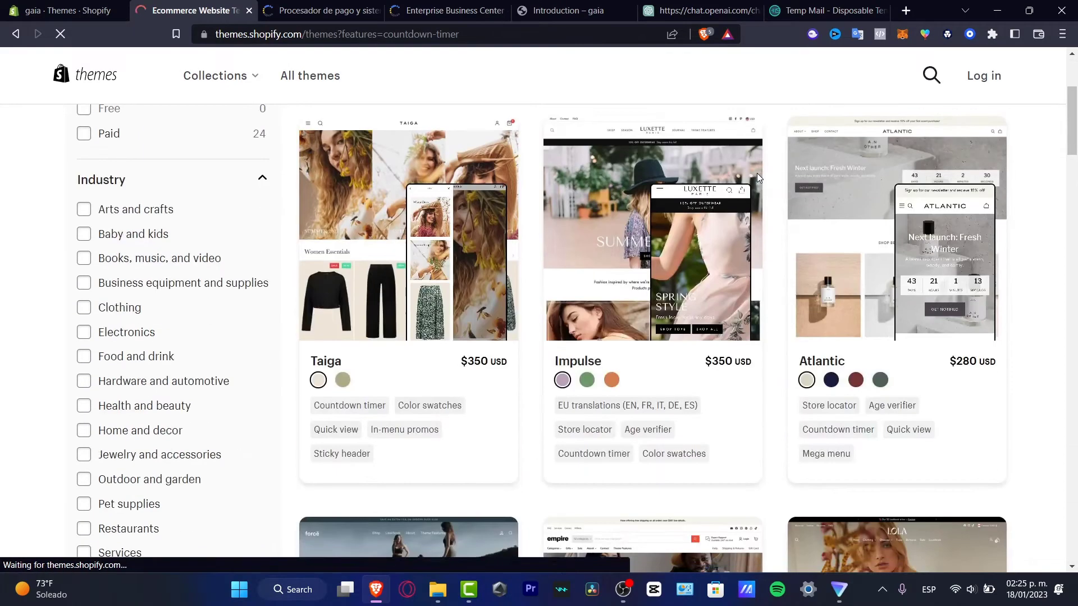
pyautogui.scroll(-3)
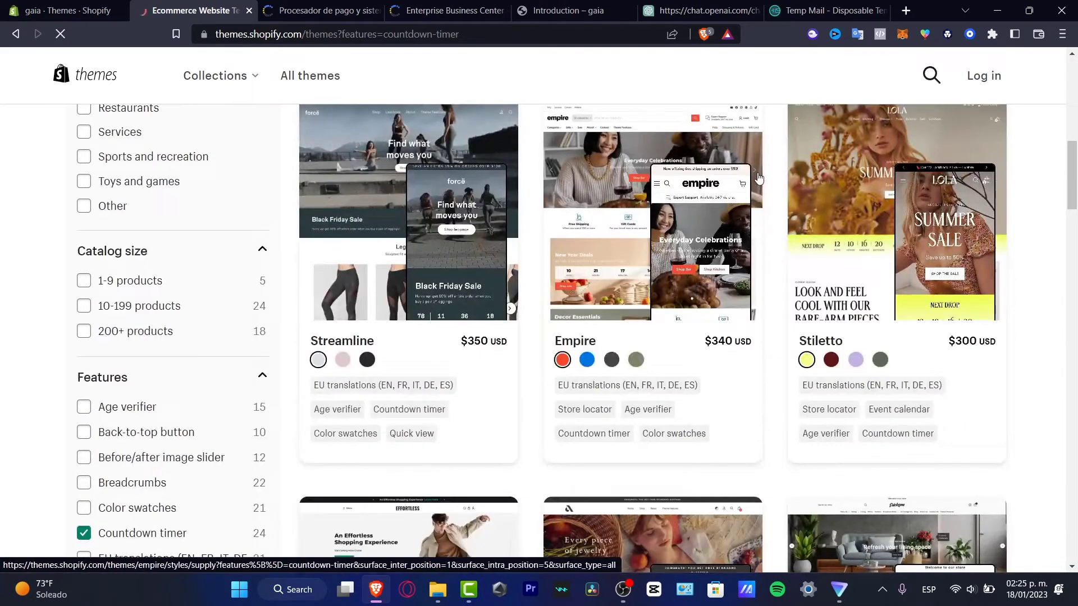
pyautogui.scroll(-3)
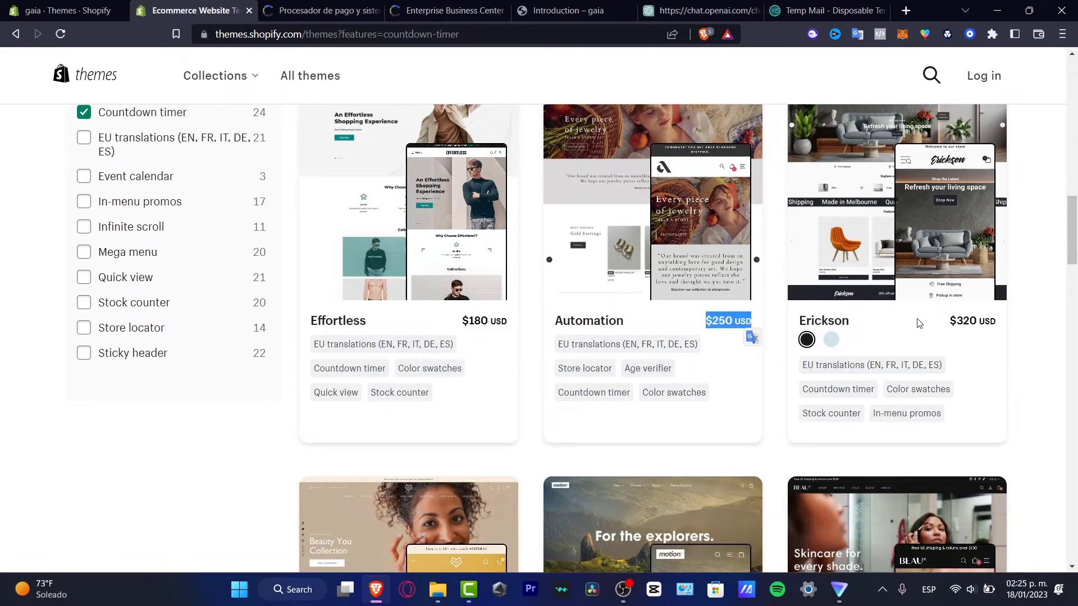
pyautogui.scroll(-3)
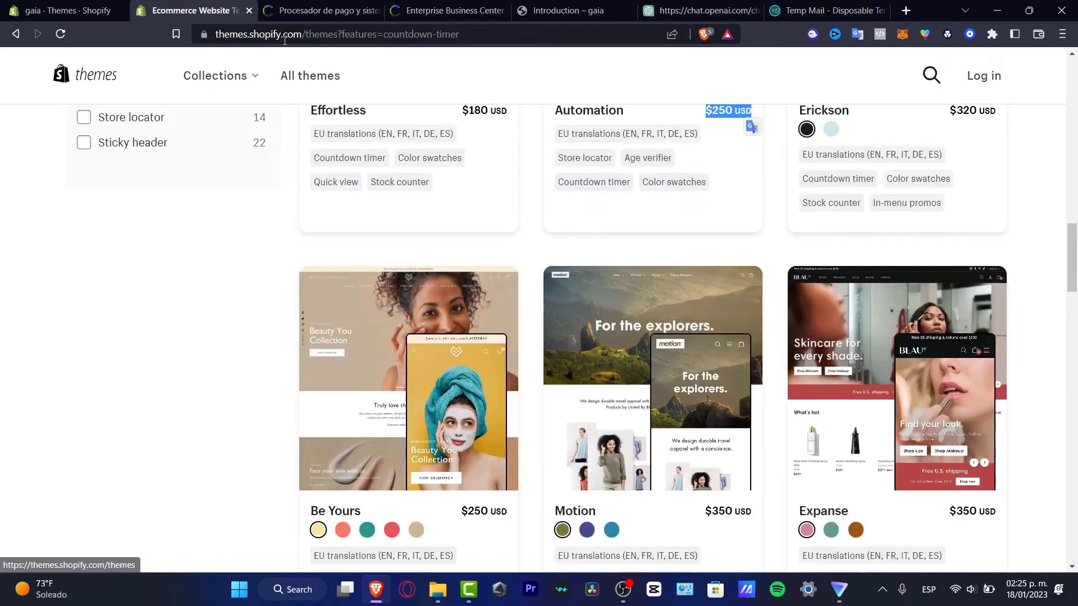
pyautogui.moveTo(193, 10)
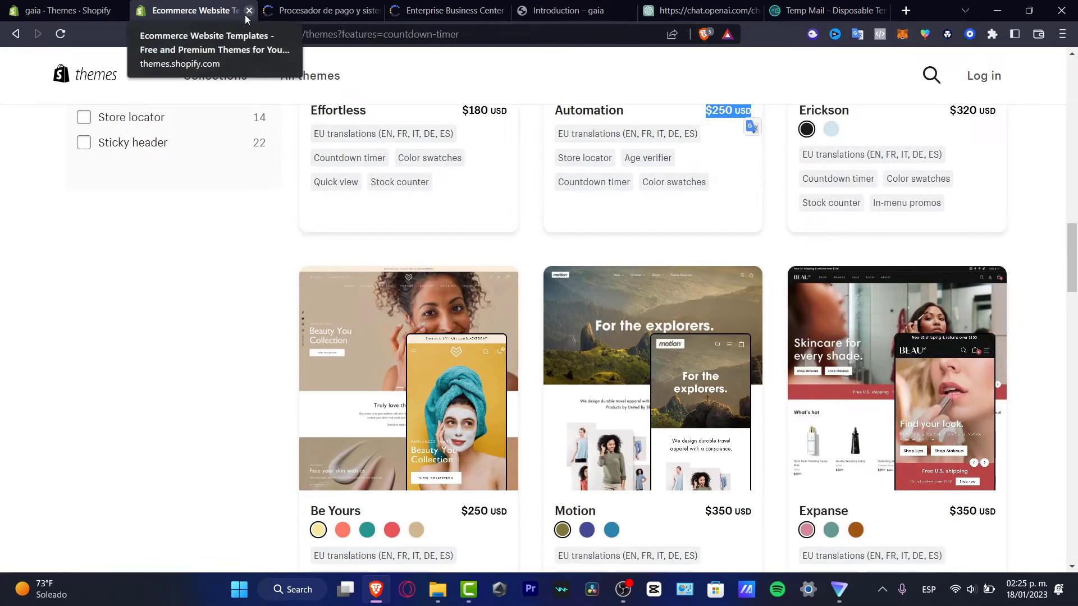
# Step: Close the Theme Store tab and search the App Store for 'countdown' from admin
pyautogui.click(249, 10)
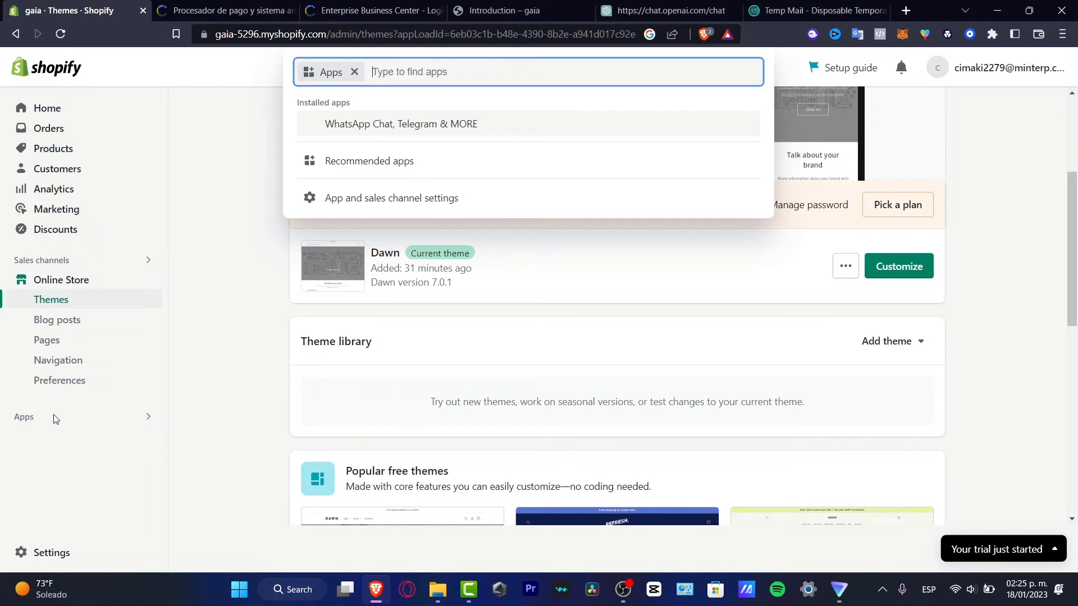
pyautogui.write('count')
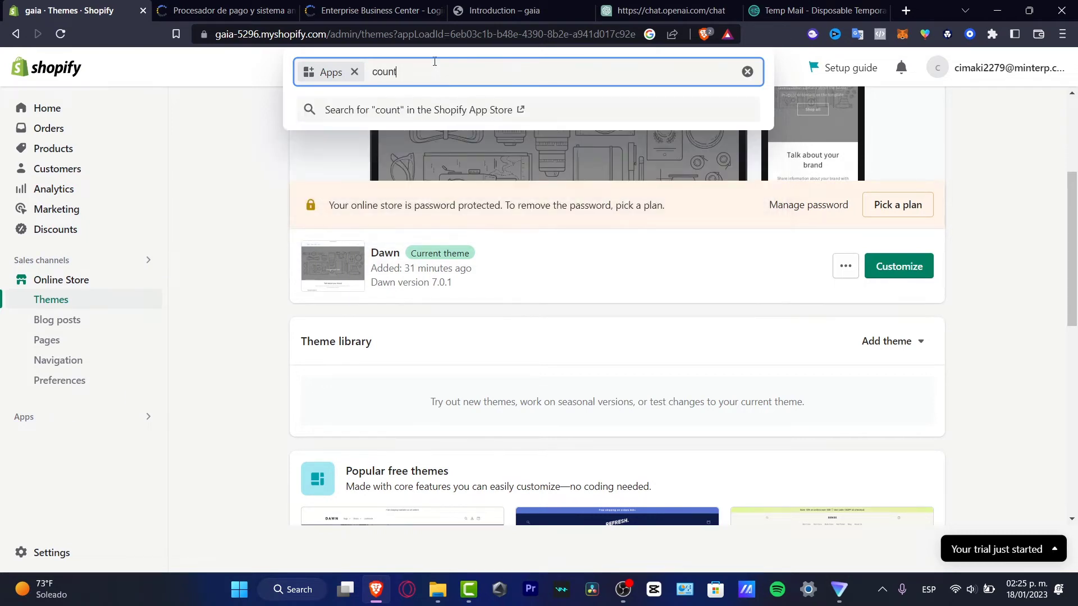
pyautogui.write('down')
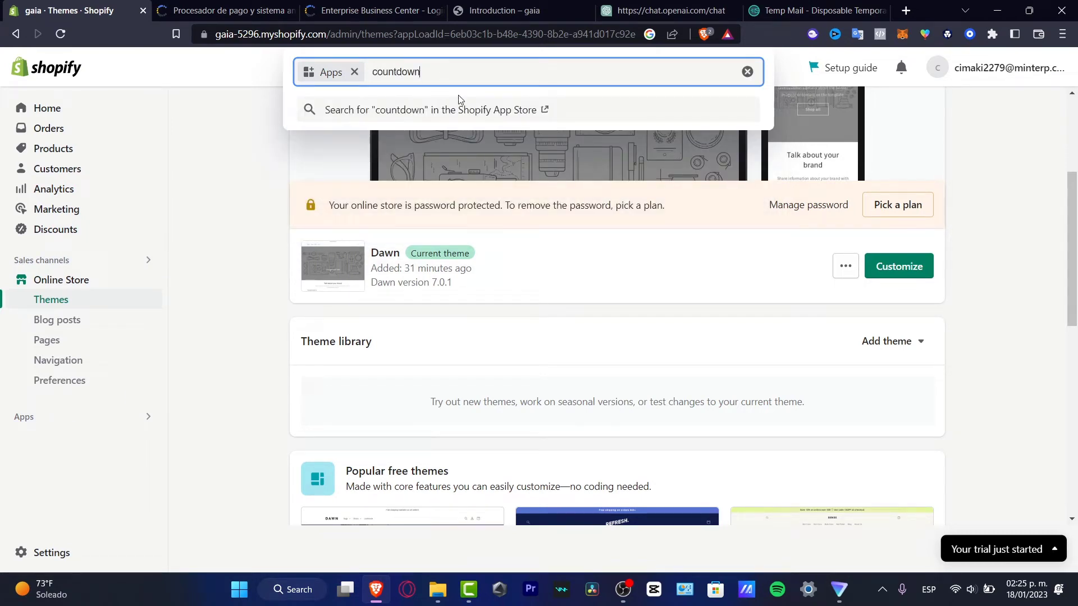
pyautogui.click(433, 109)
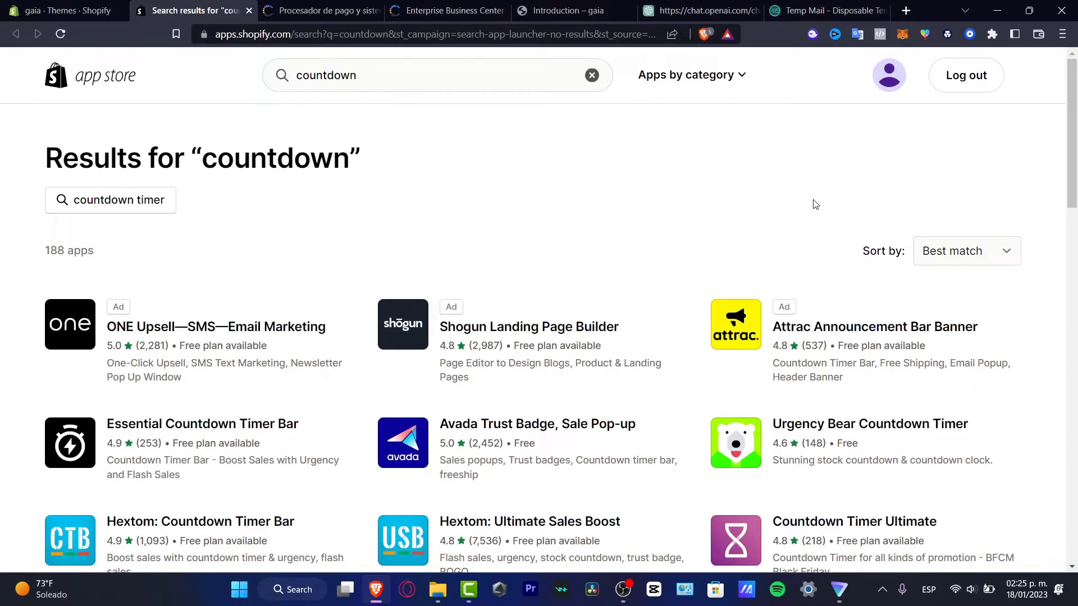
pyautogui.moveTo(663, 321)
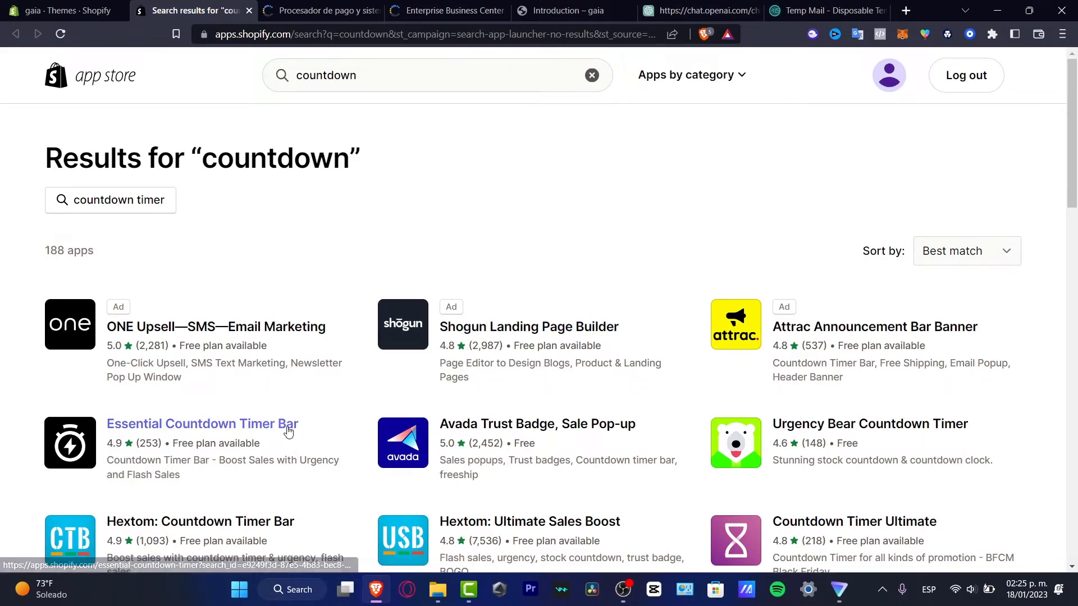
# Step: Add the Essential Countdown Timer Bar app and approve its installation
pyautogui.click(201, 423)
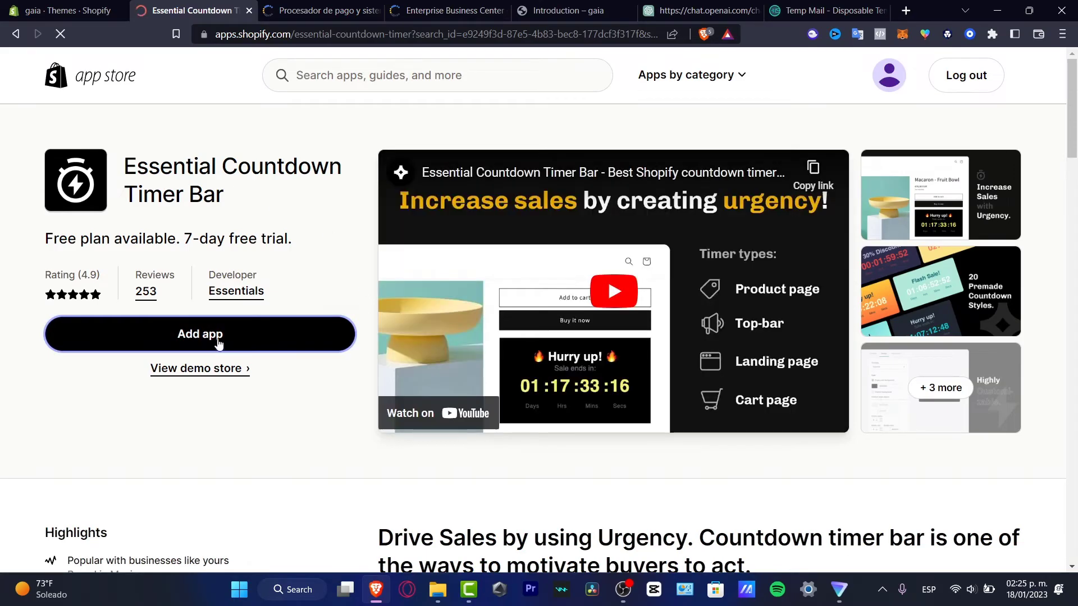
pyautogui.click(200, 334)
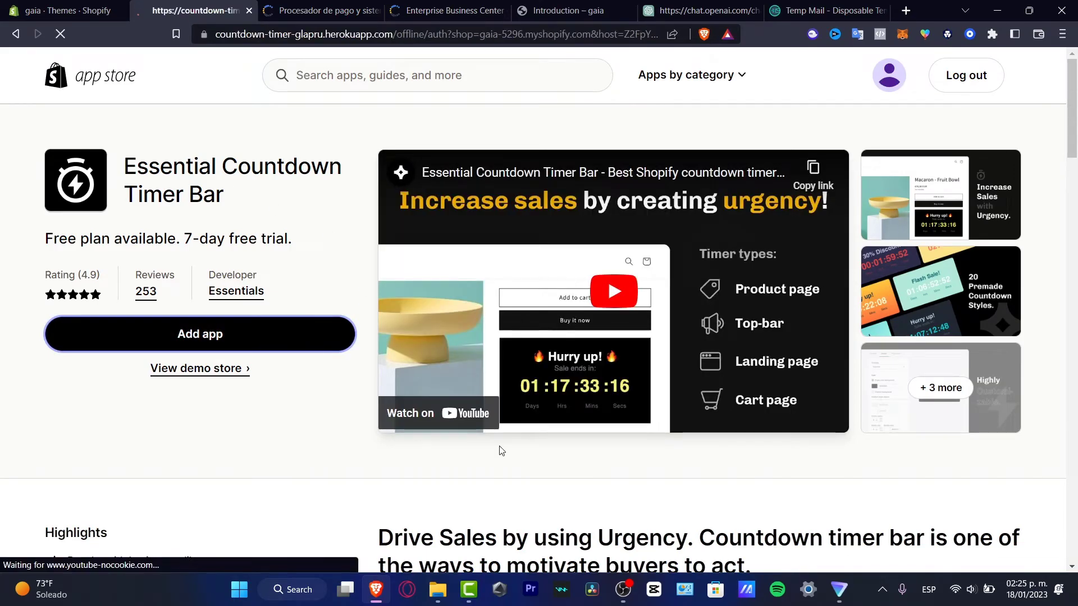
pyautogui.click(200, 334)
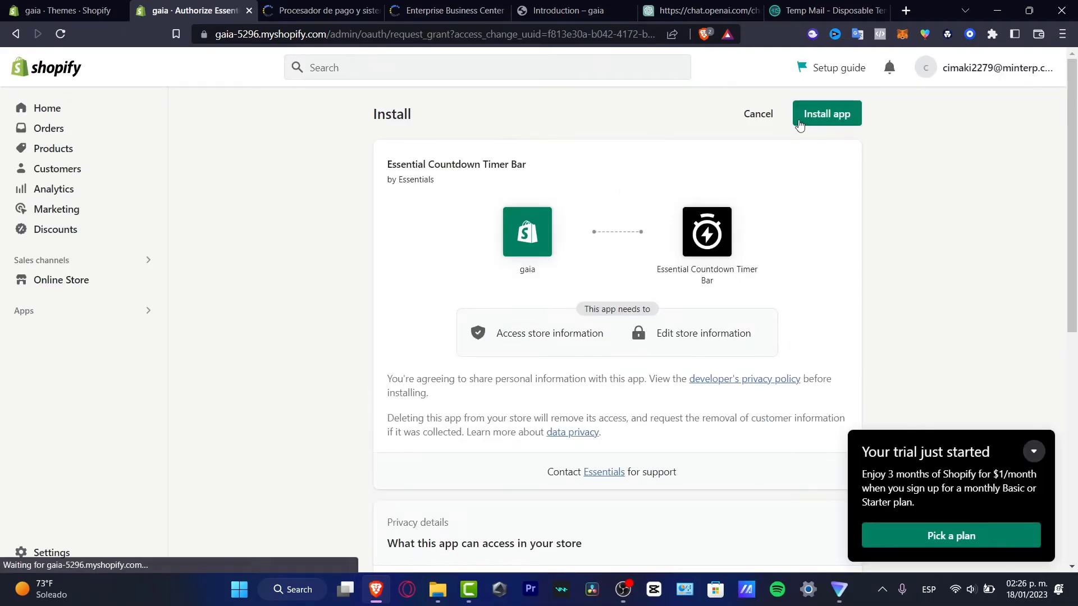
pyautogui.click(826, 113)
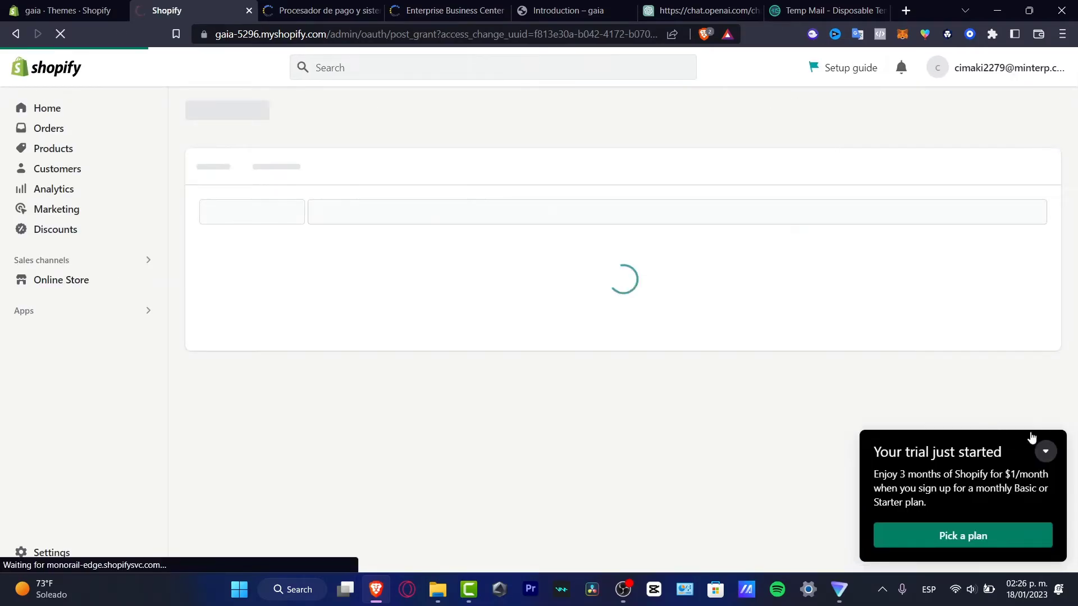
# Step: Open Essential Countdown Timer Bar from the sidebar and start creating a new timer
pyautogui.click(1043, 451)
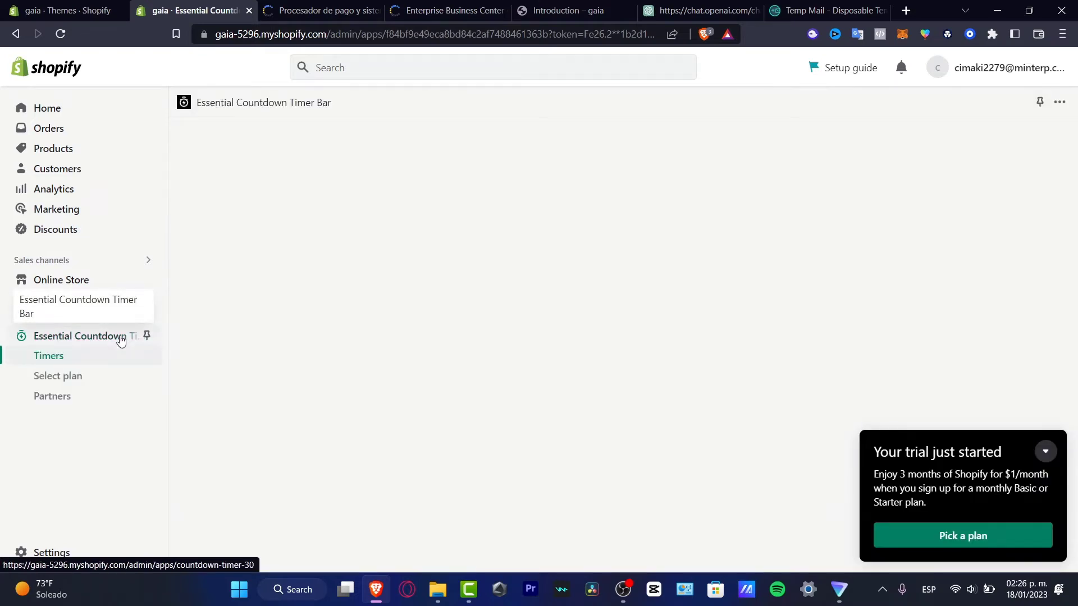
pyautogui.click(48, 355)
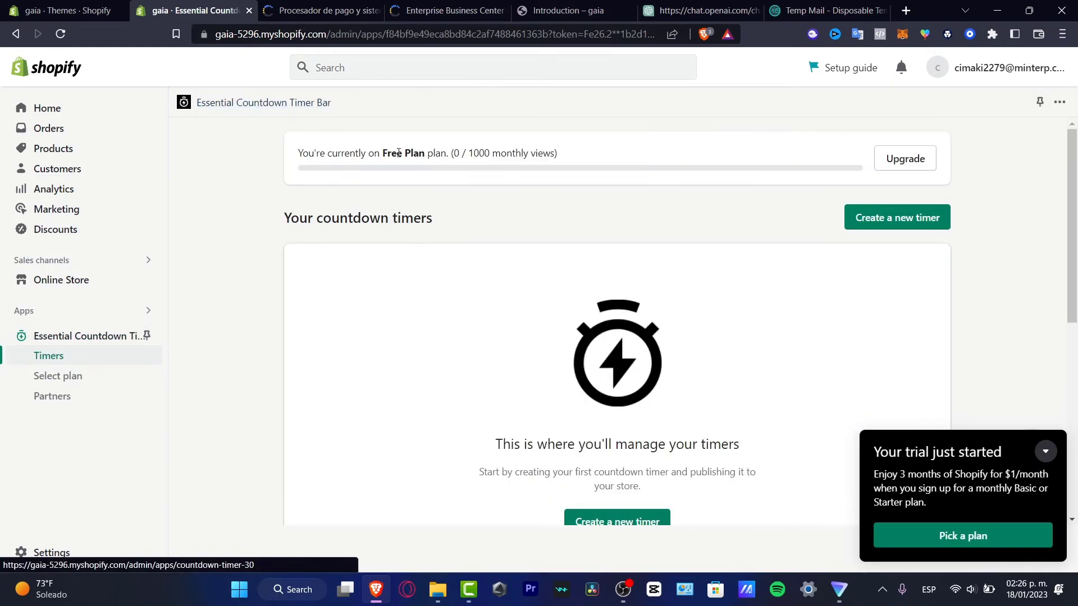
pyautogui.click(896, 217)
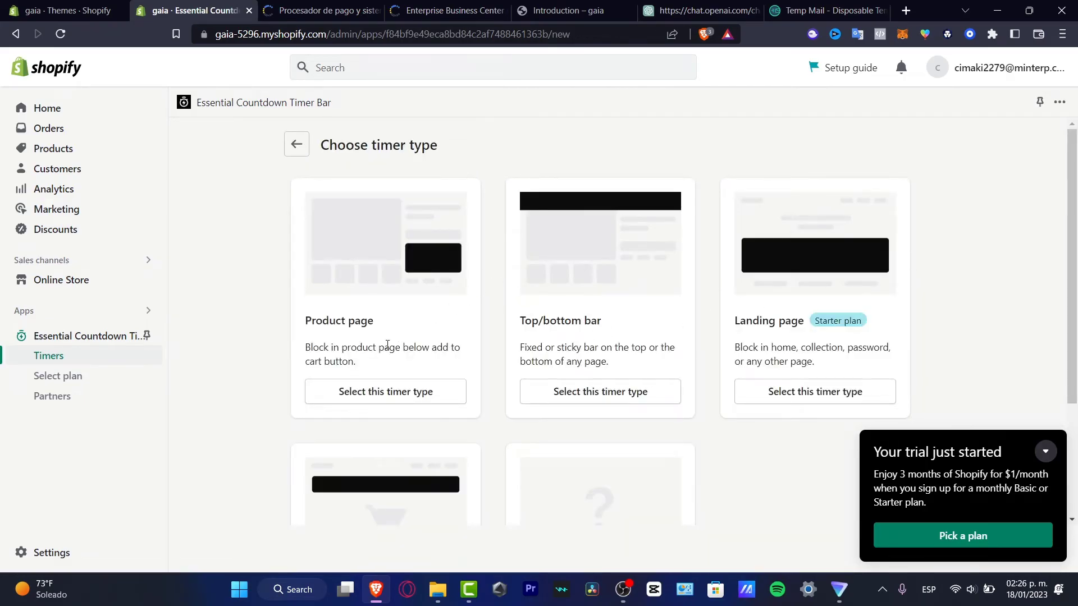
pyautogui.moveTo(600, 391)
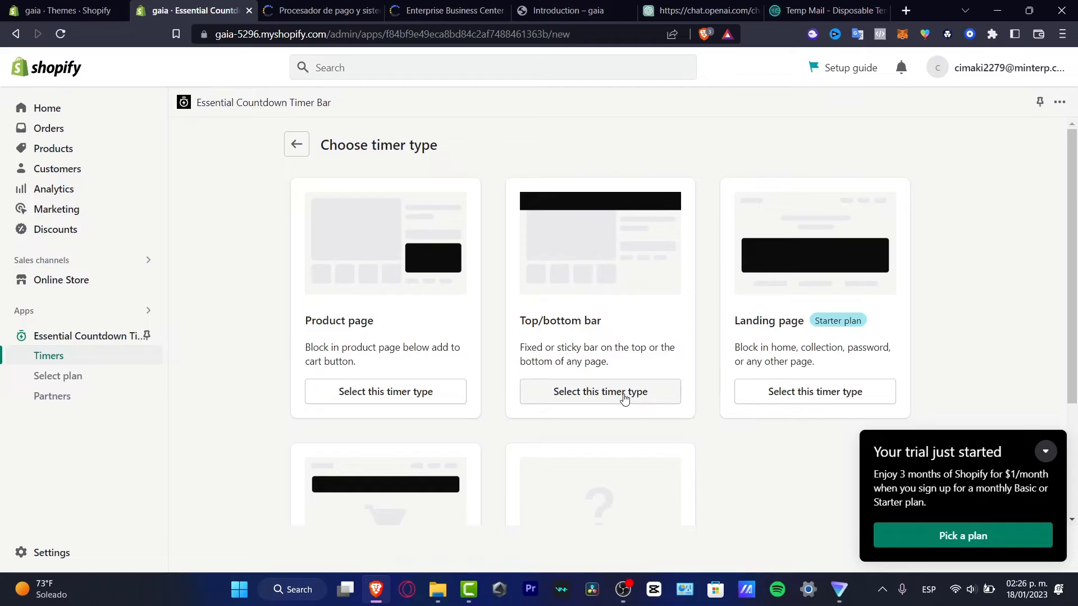
# Step: Choose the Landing page timer type
pyautogui.scroll(-3)
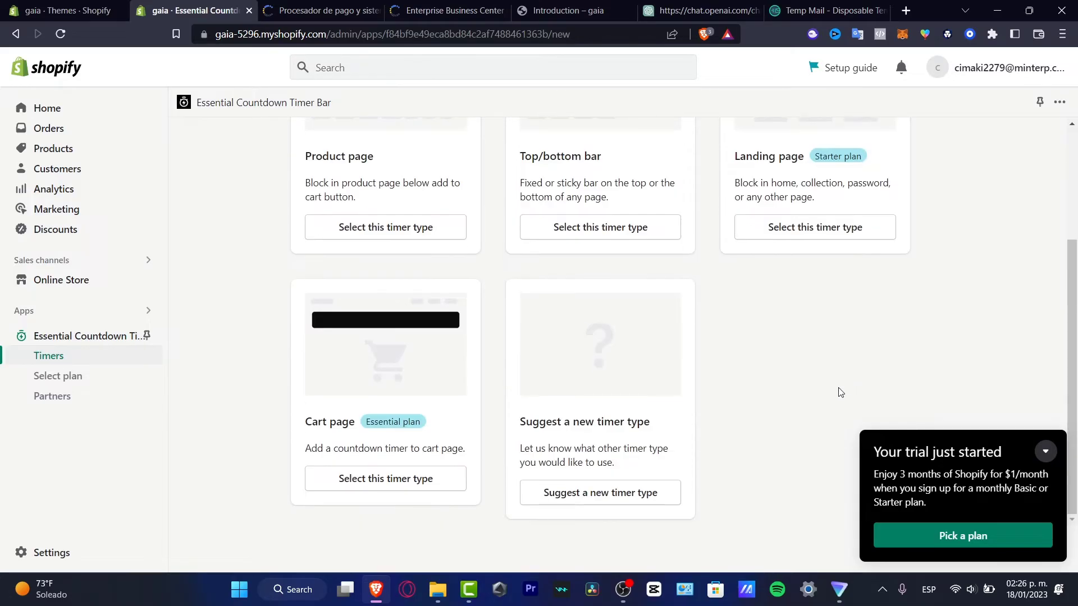
pyautogui.scroll(3)
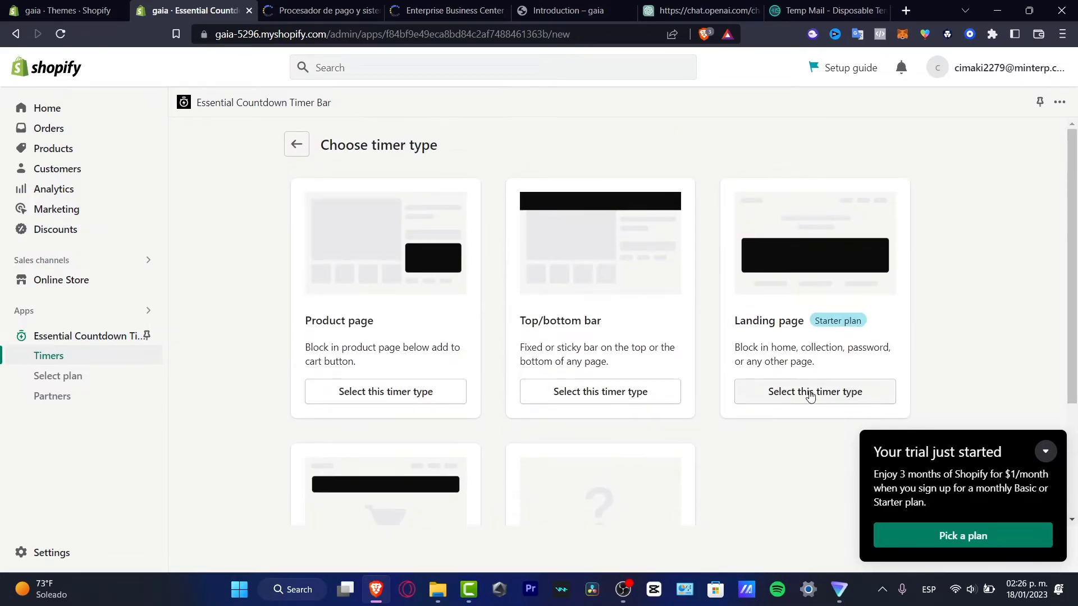
pyautogui.click(813, 392)
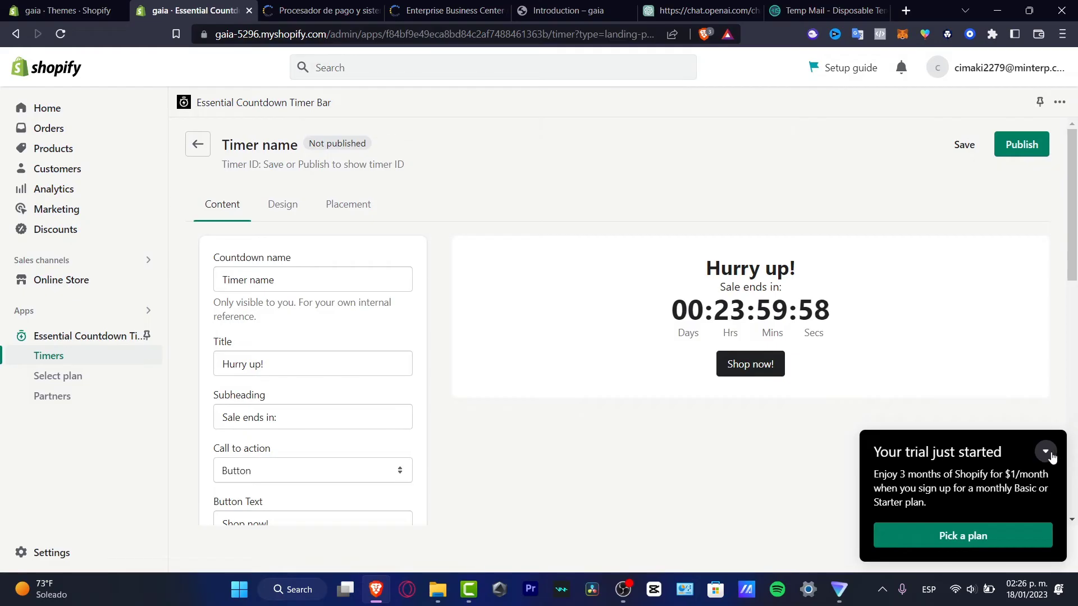
# Step: Collapse the trial notice and rename the timer 'First Product Available'
pyautogui.click(1044, 452)
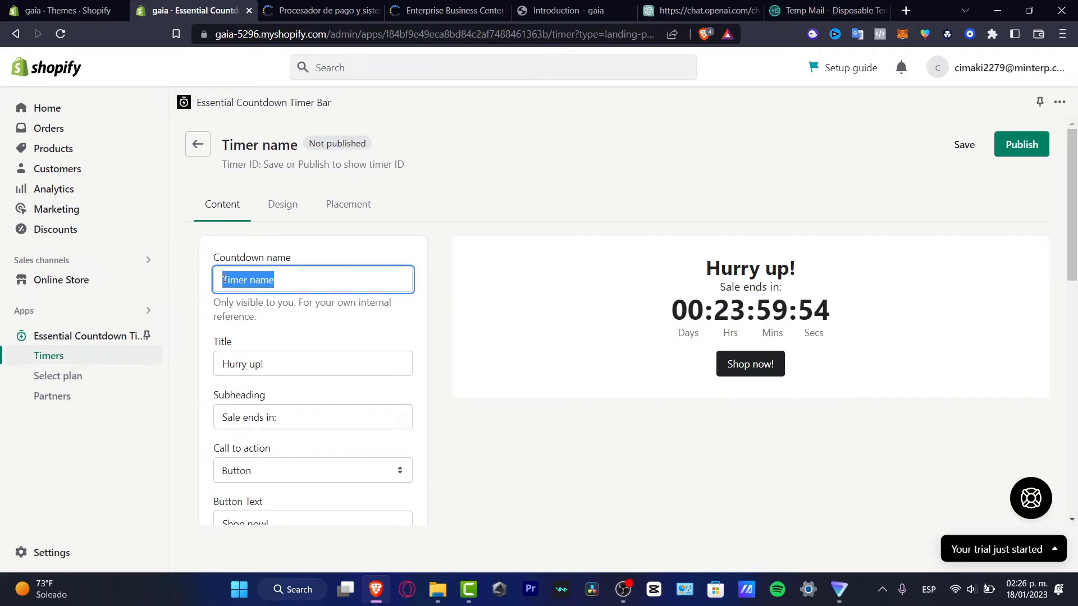
pyautogui.moveTo(266, 226)
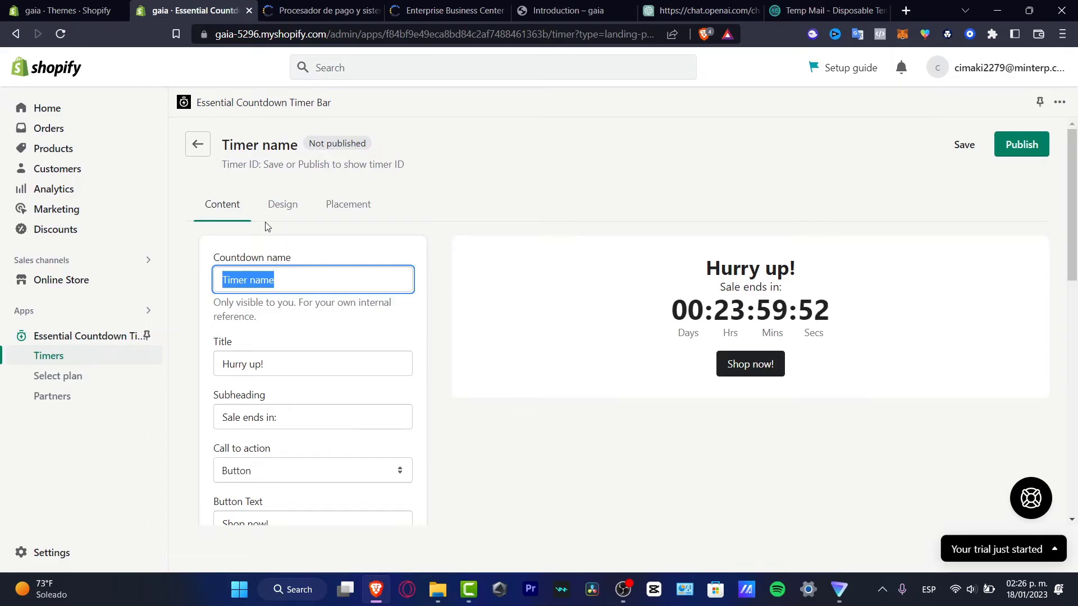
pyautogui.press('Delete')
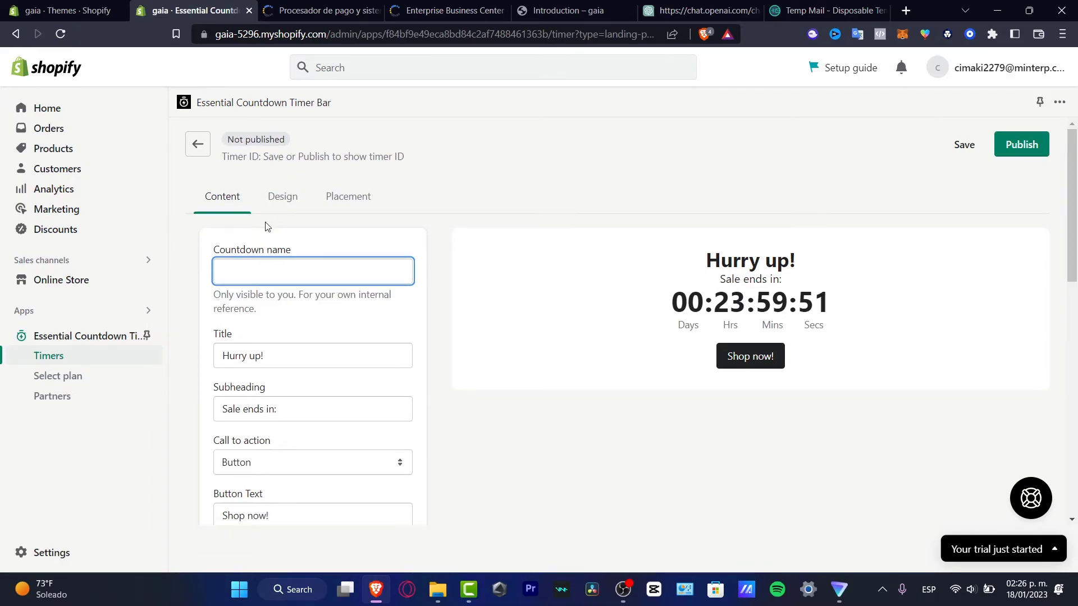
pyautogui.write('First Por')
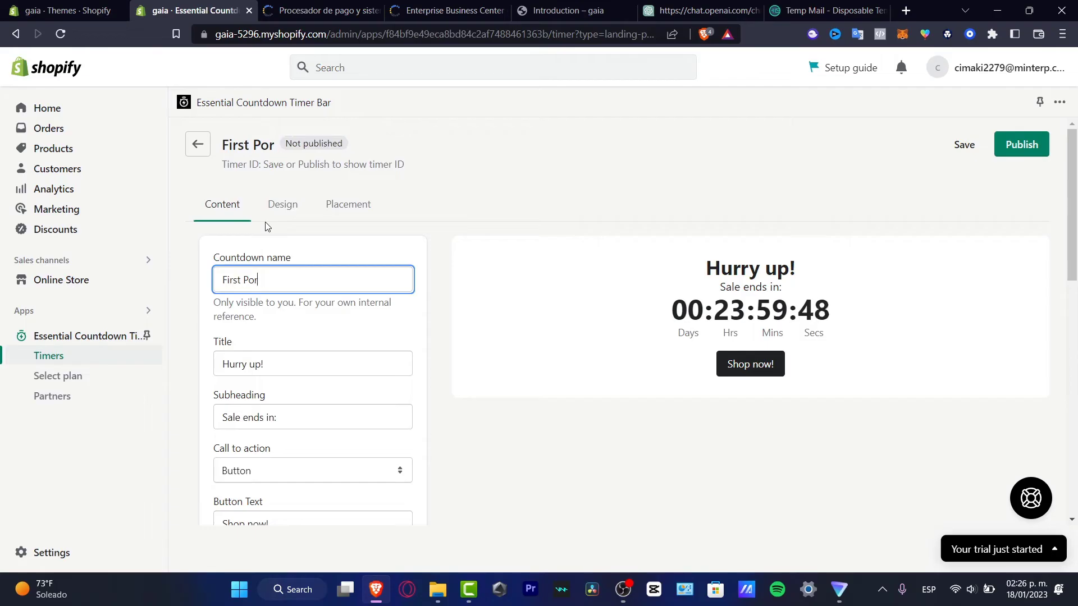
pyautogui.write('uct')
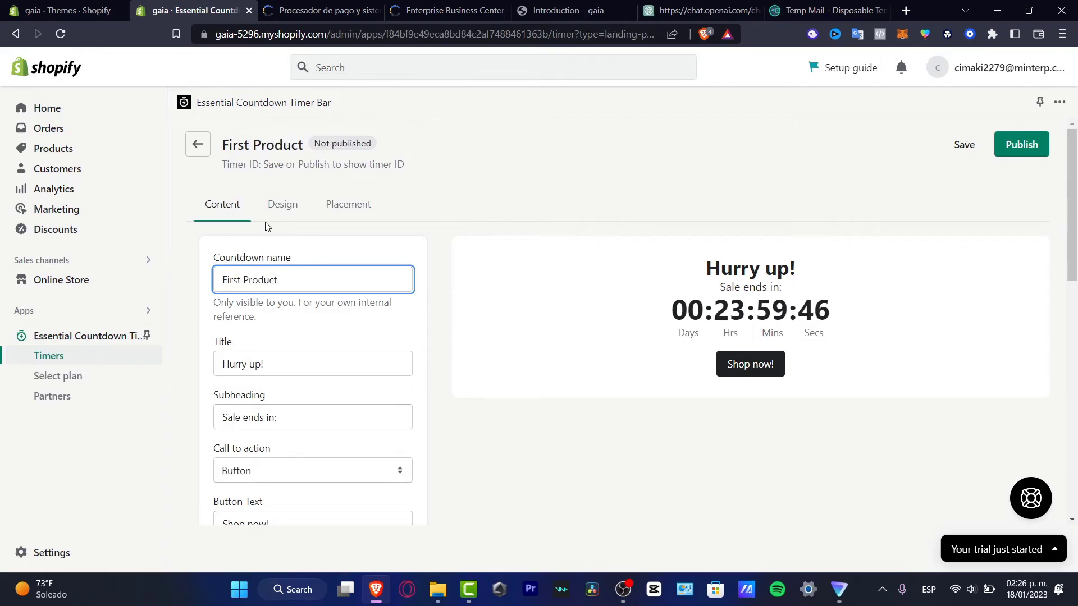
pyautogui.write('Avaia')
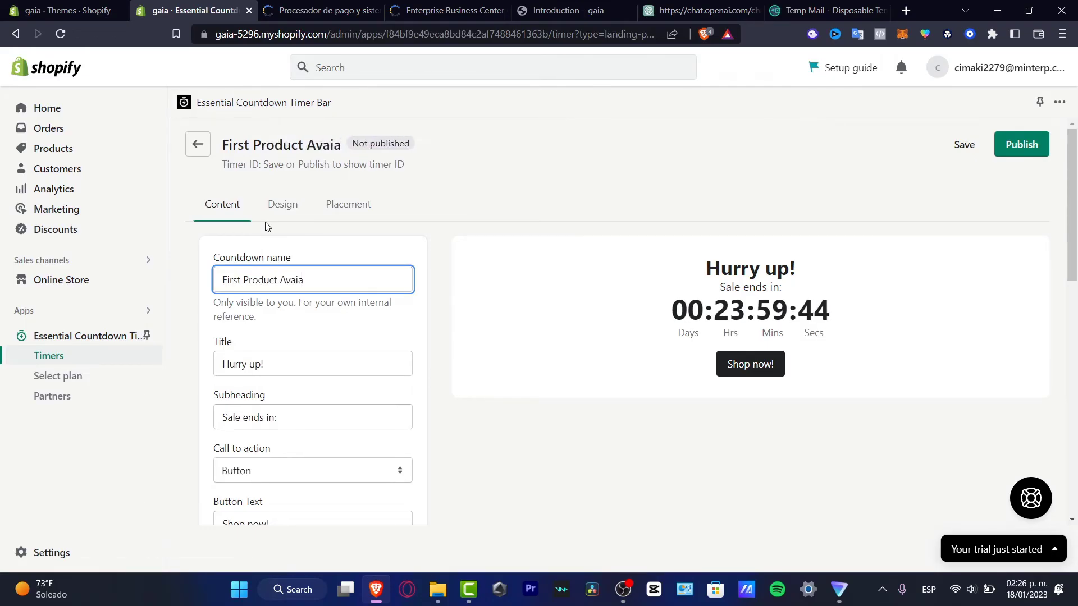
pyautogui.press('Backspace')
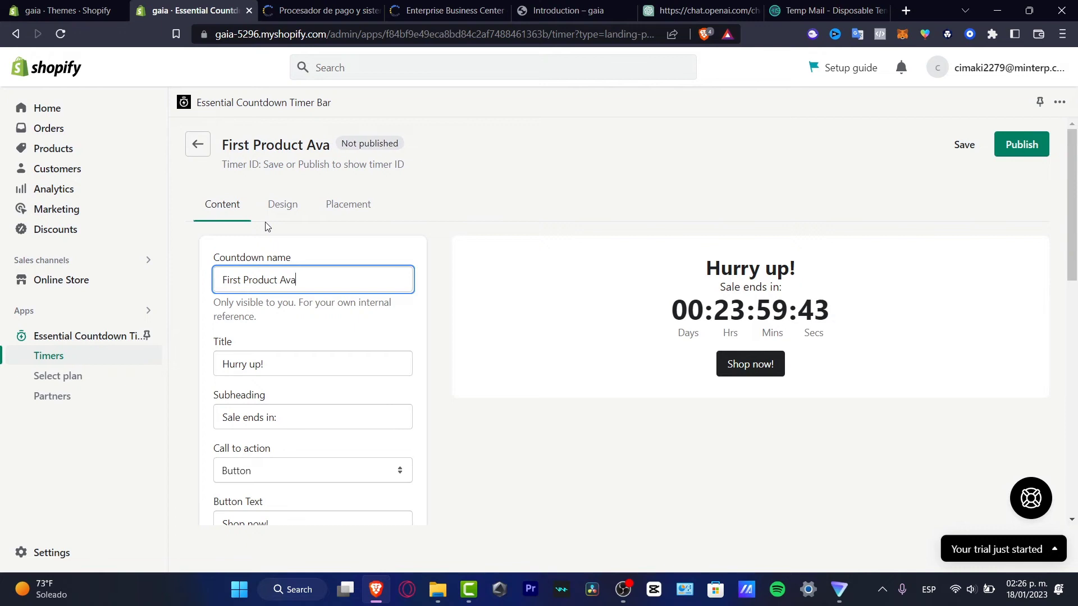
pyautogui.write('ilable')
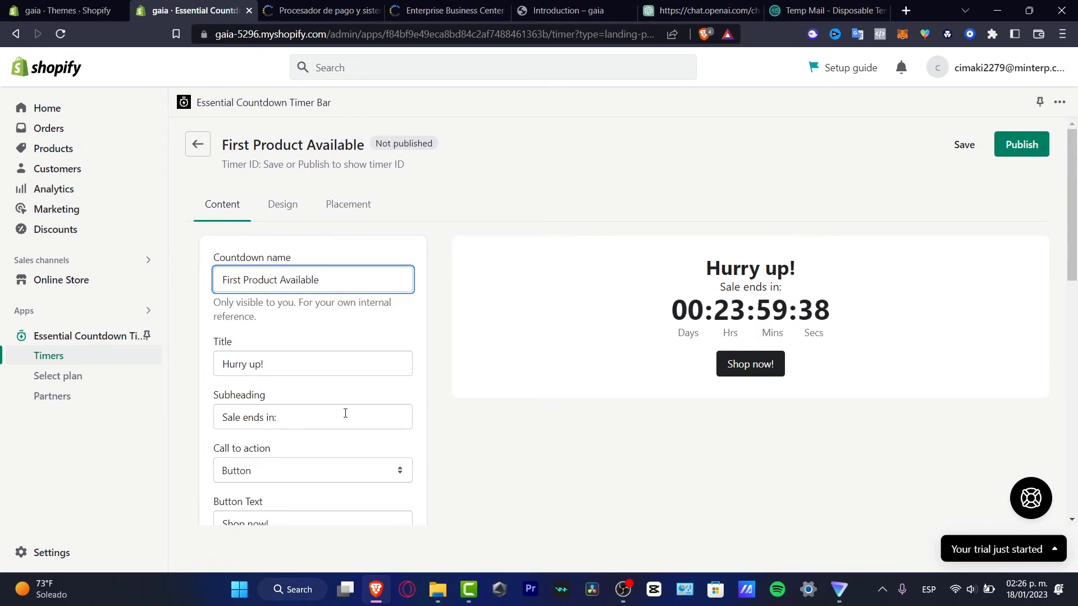
# Step: Change the subheading to 'Sale starts in:' and the button text to 'List now!'
pyautogui.doubleClick(254, 417)
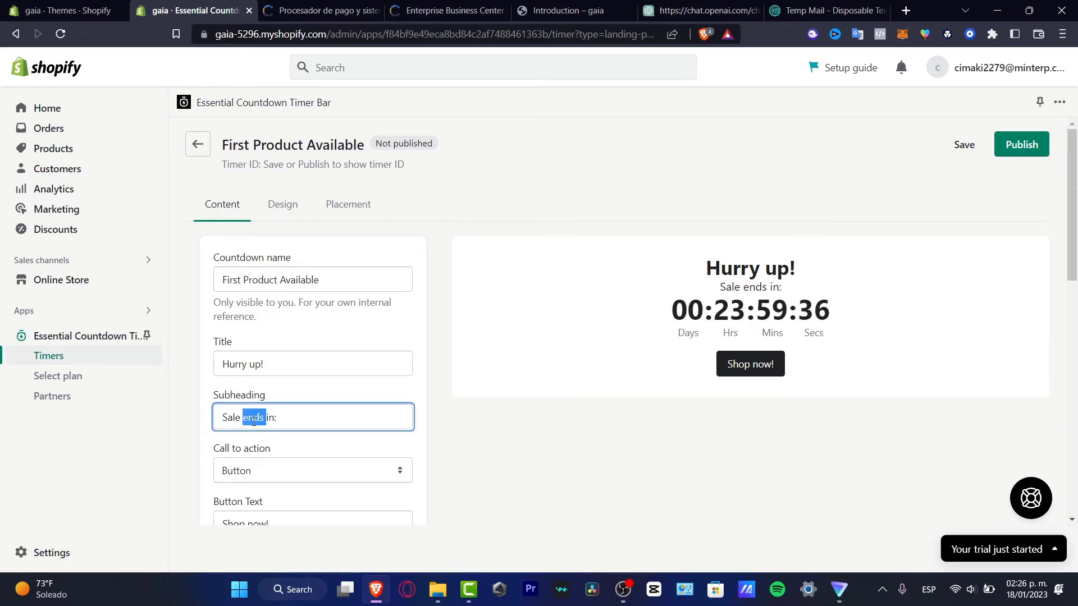
pyautogui.write('starts')
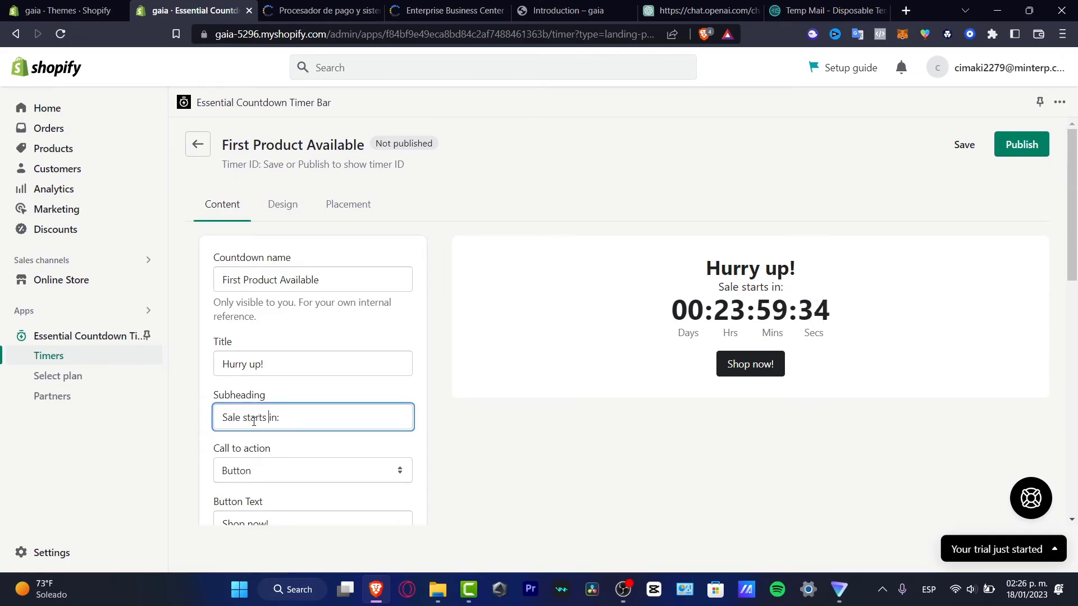
pyautogui.scroll(-3)
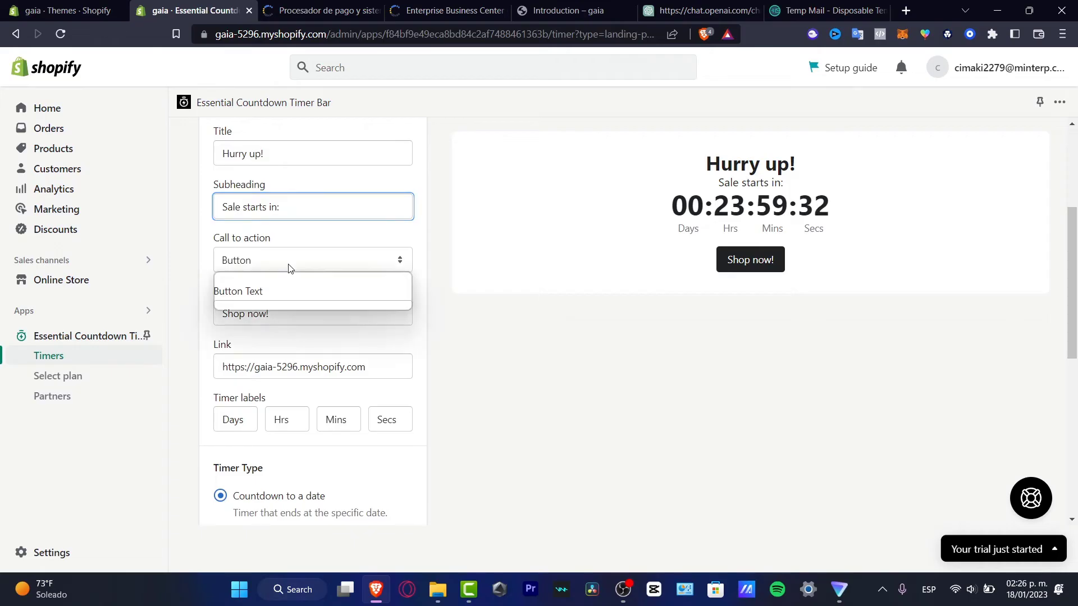
pyautogui.click(289, 313)
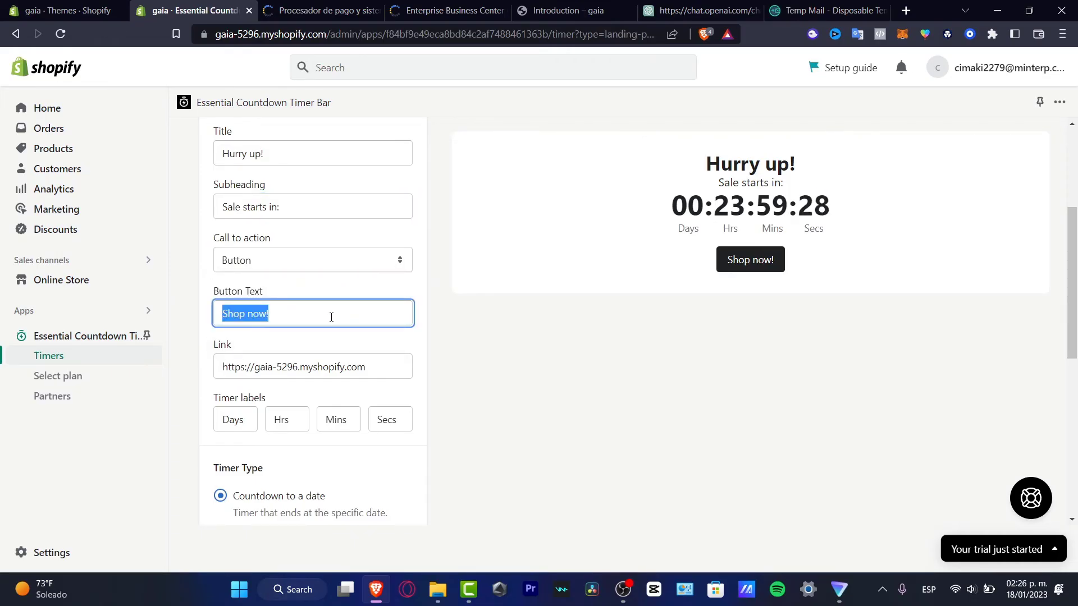
pyautogui.write('List now')
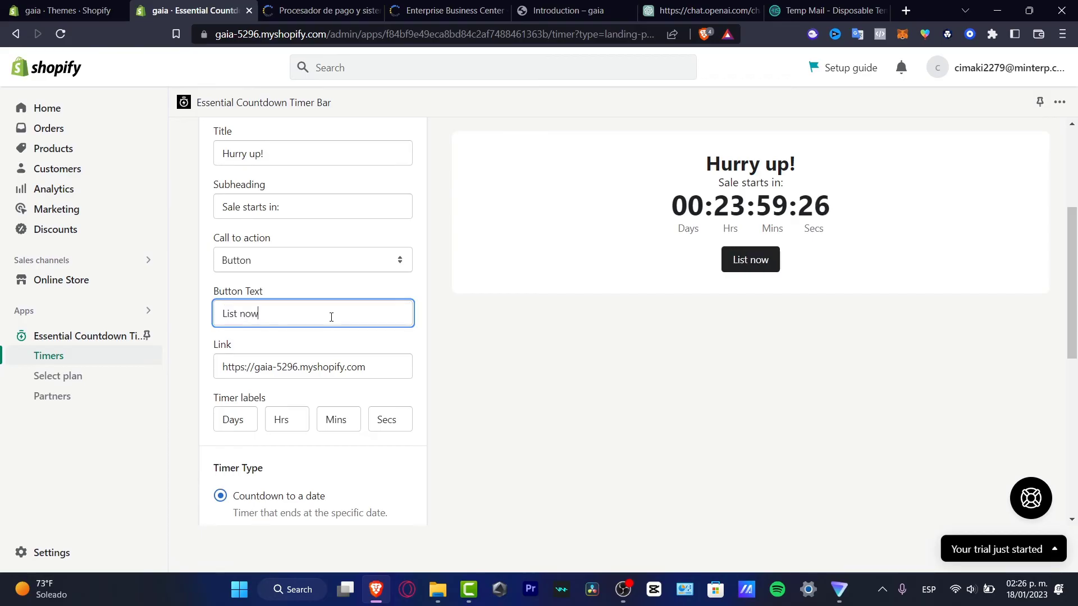
pyautogui.click(312, 366)
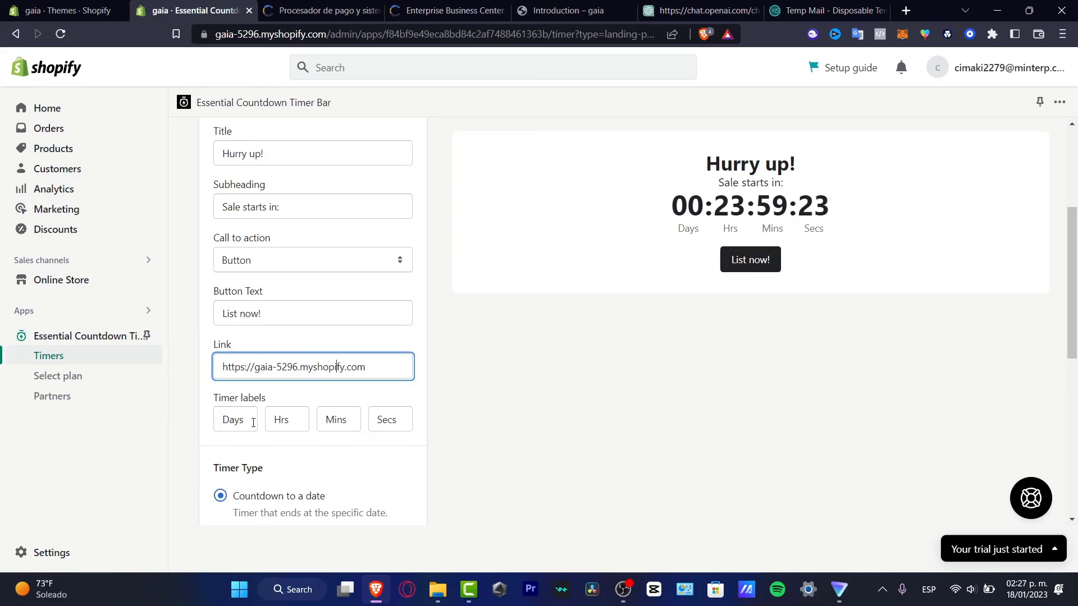
pyautogui.moveTo(471, 474)
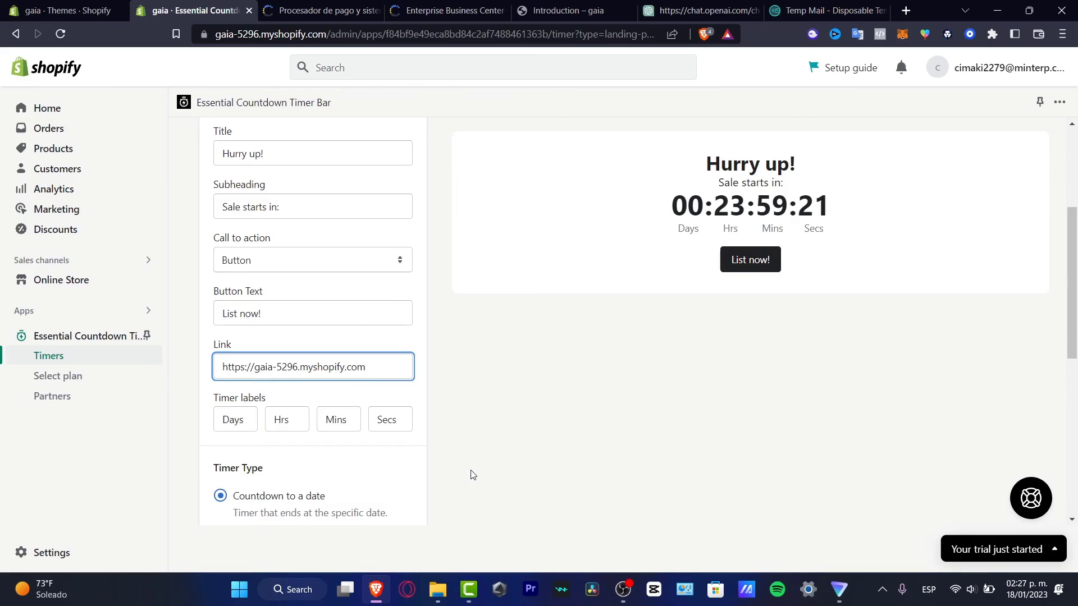
pyautogui.scroll(3)
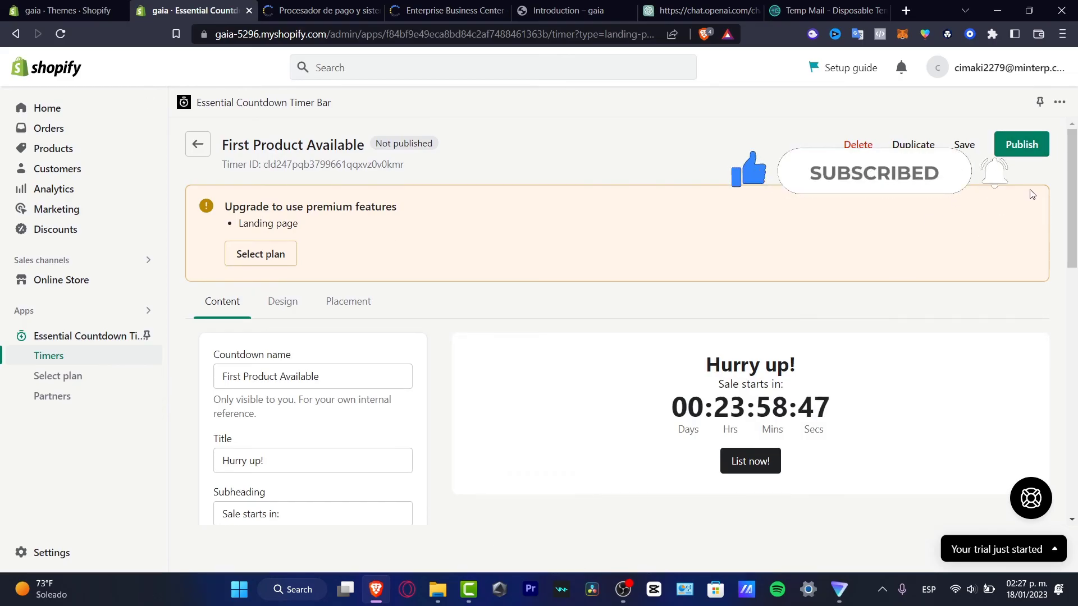
# Step: Scroll through the saved First Product Available timer form to review its content
pyautogui.scroll(-3)
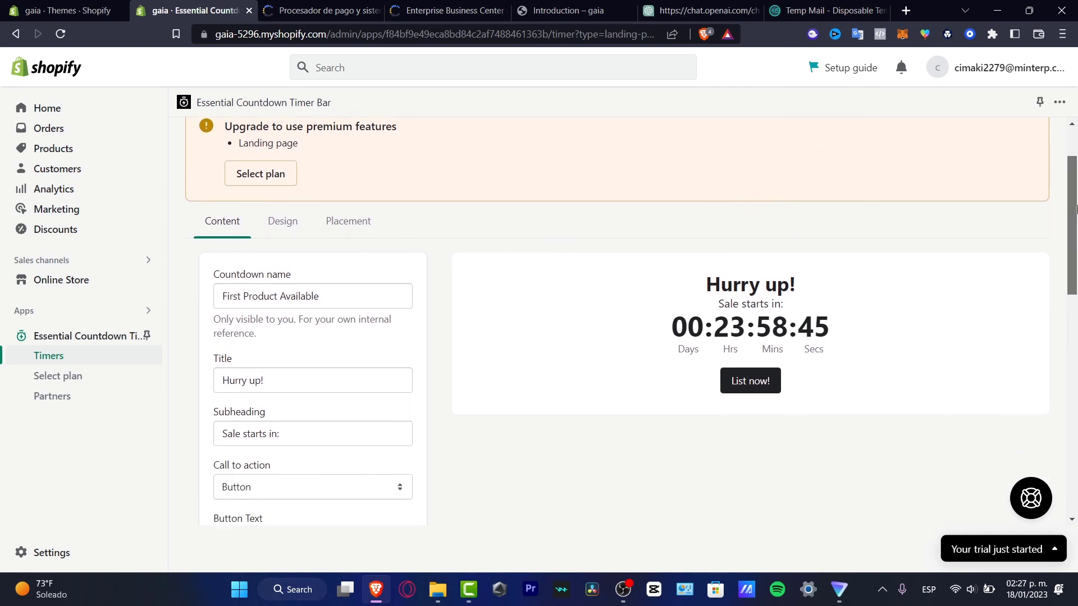
pyautogui.scroll(3)
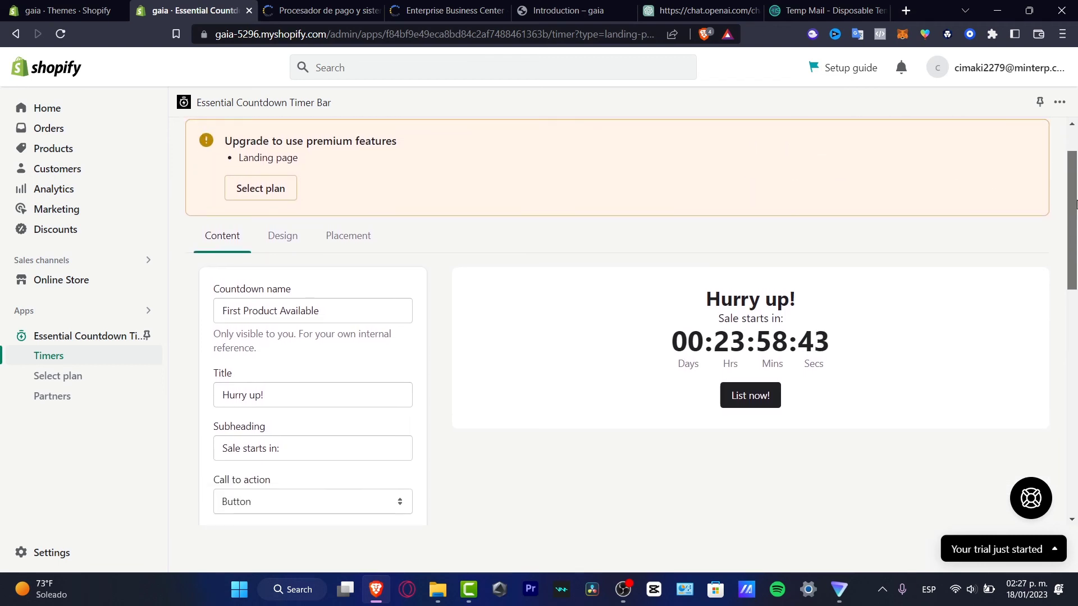